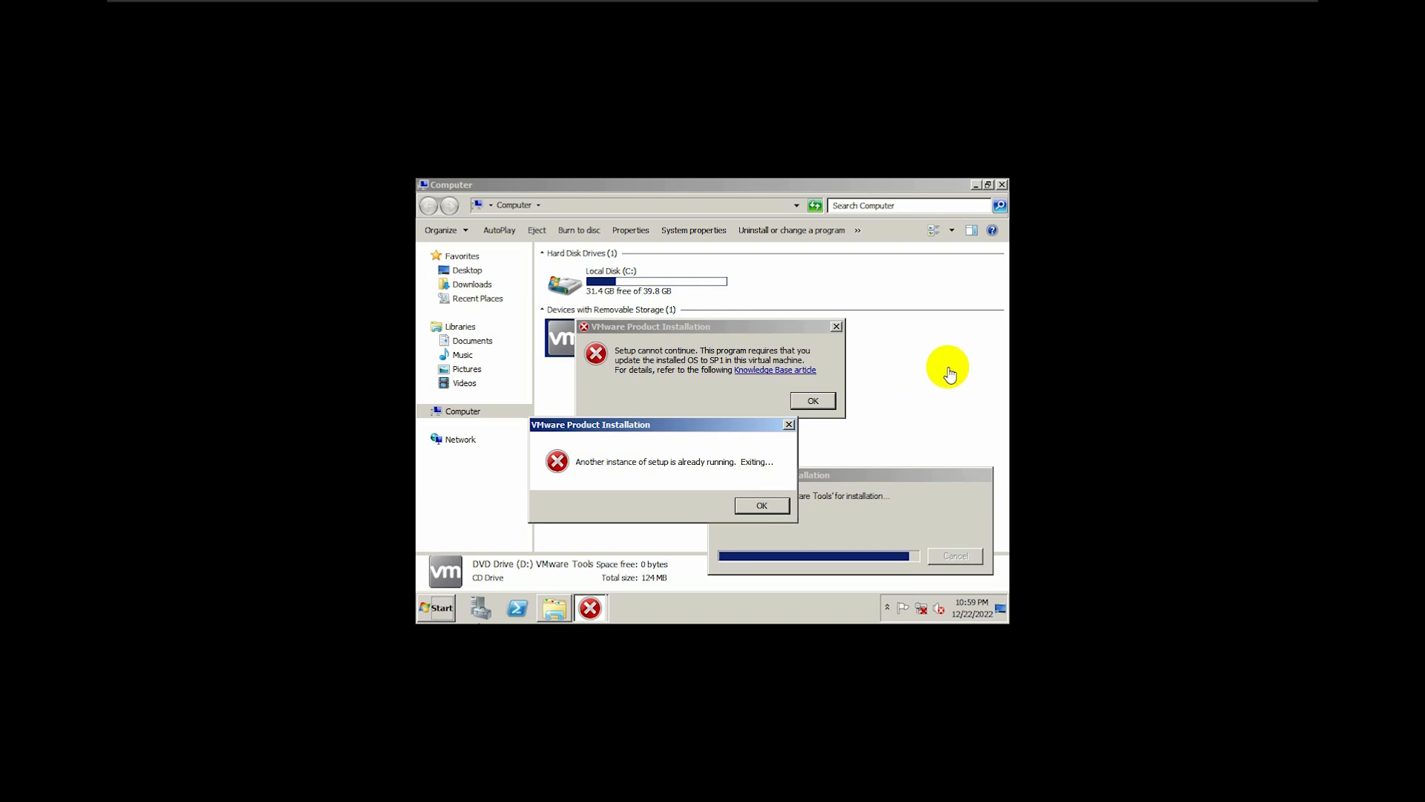
mouse_move(745, 329)
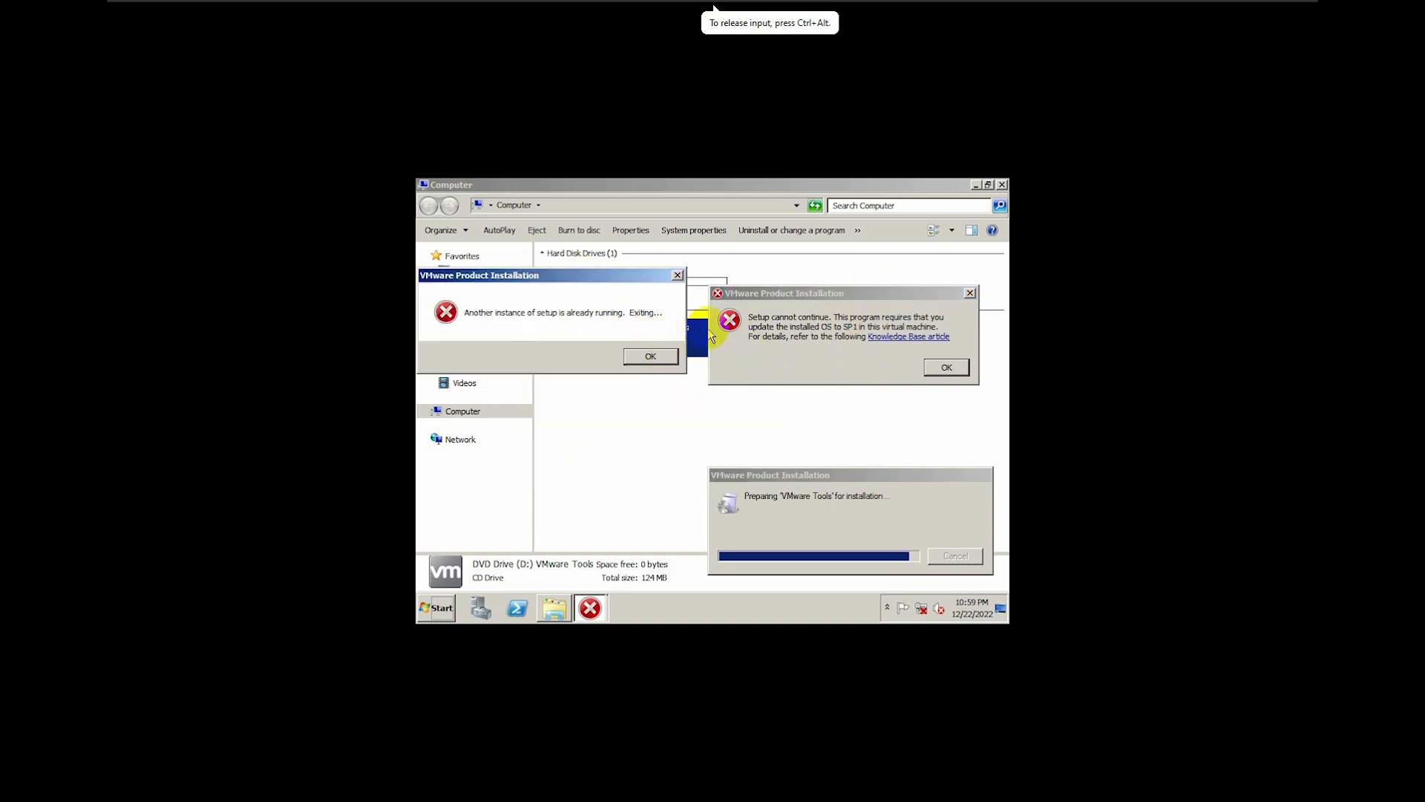
mouse_move(926, 290)
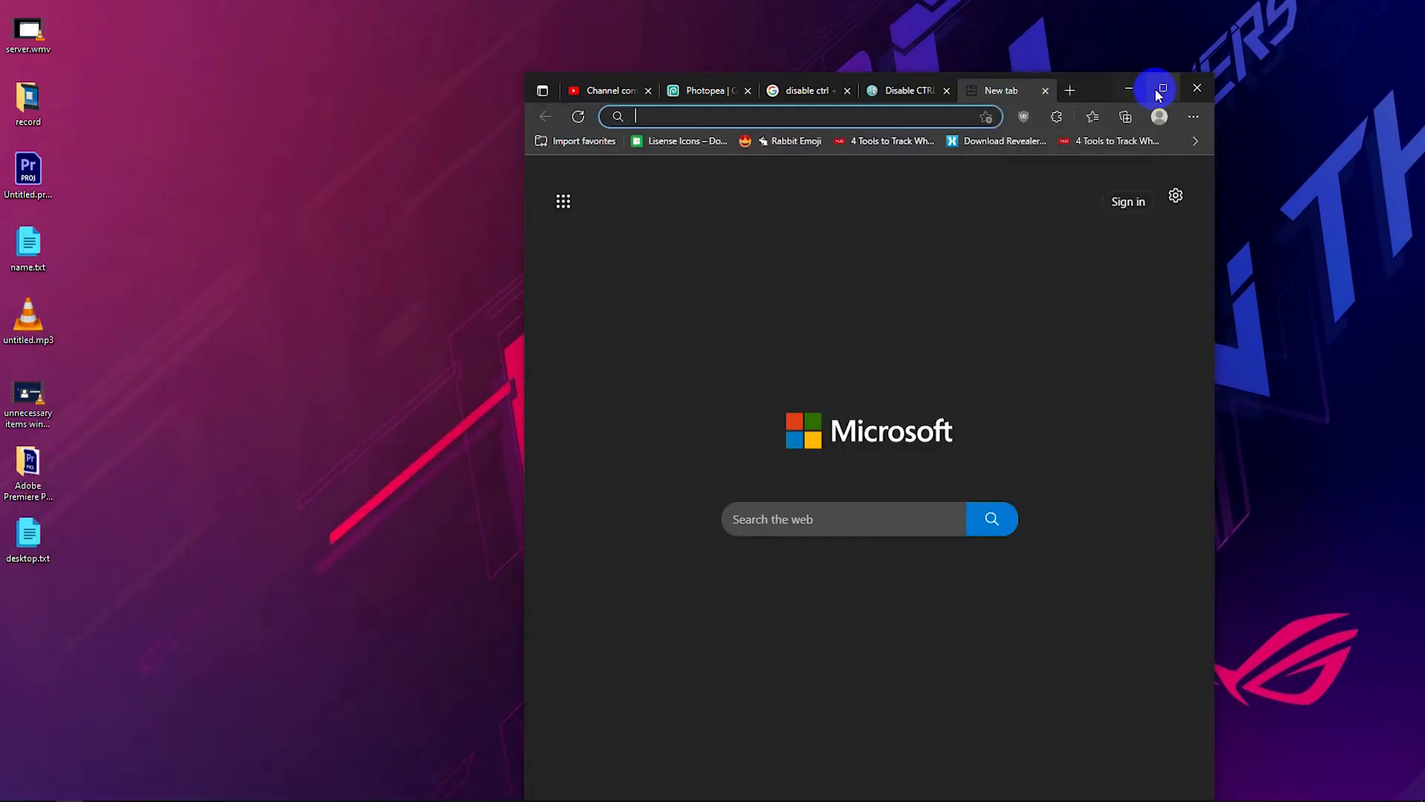
Search 'vmware package' in maximized Edge and scroll to the packages.vmware.com tools index result
click(1161, 88)
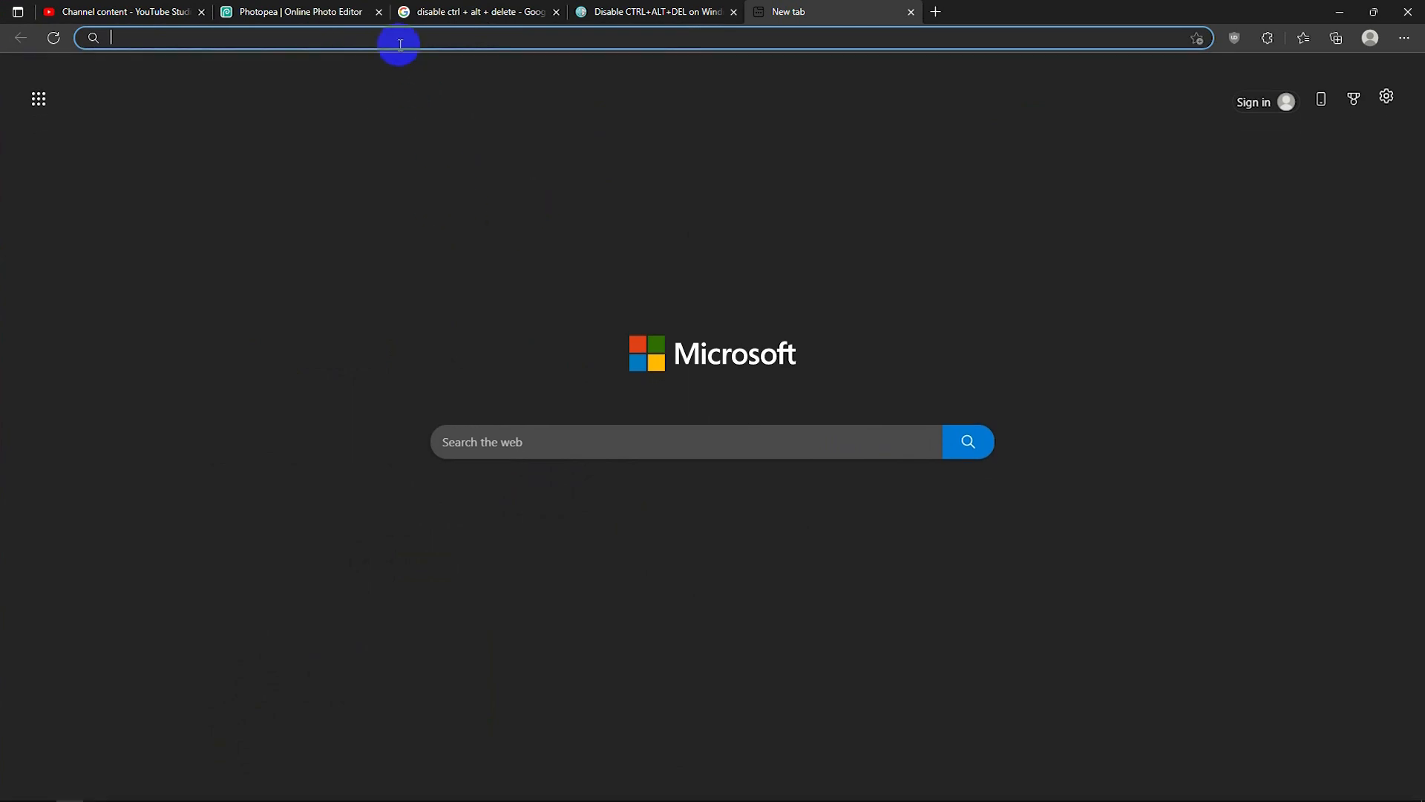
text(vmware package downlaod)
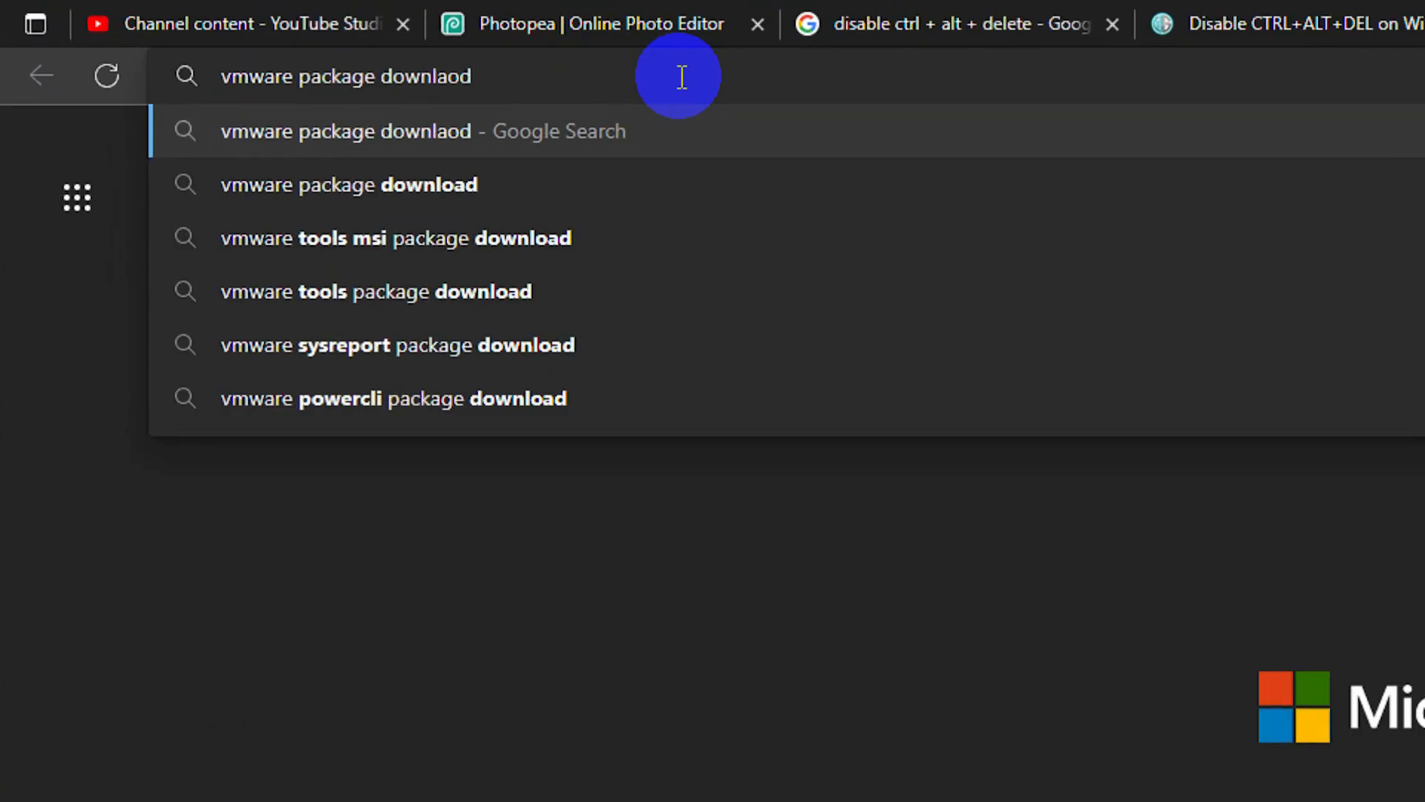
key(Return)
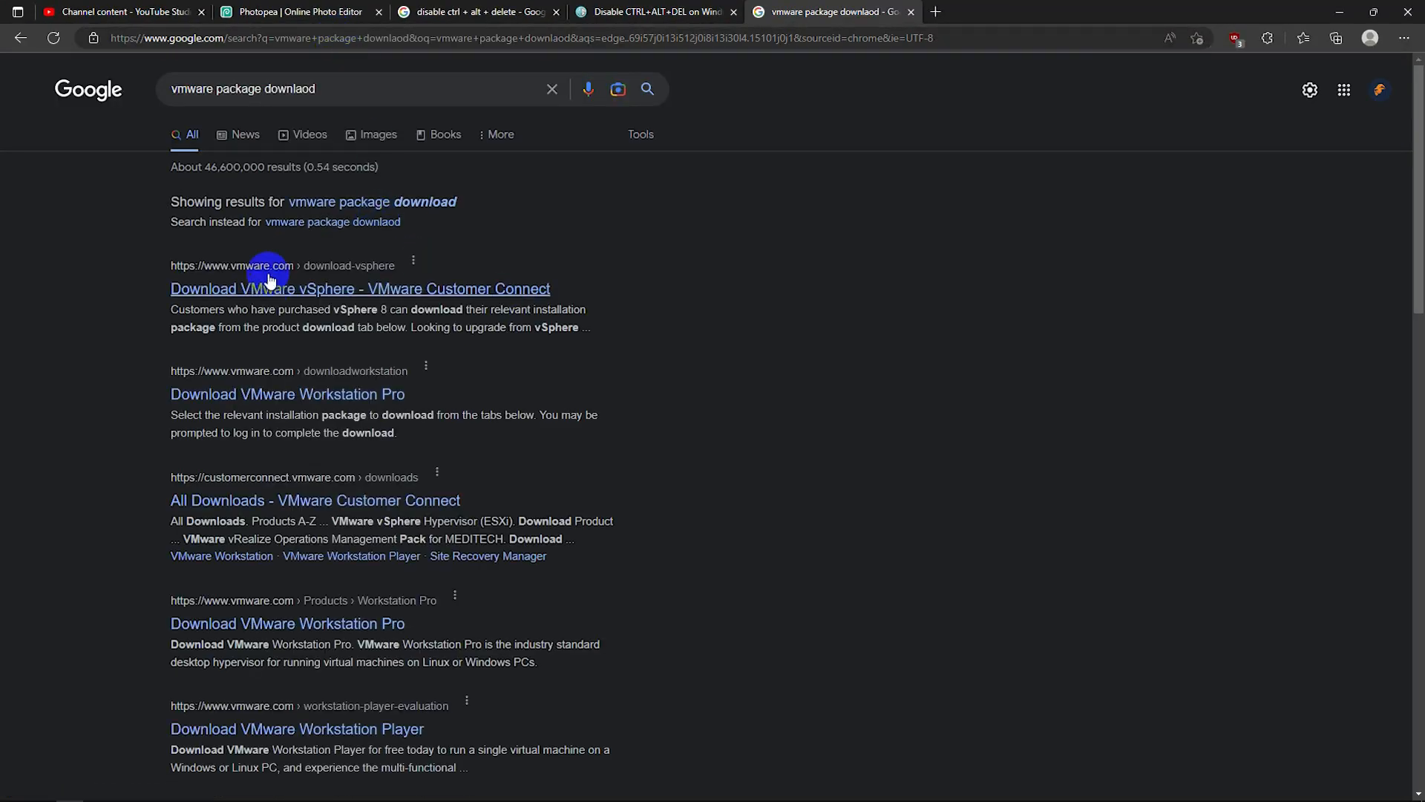
scroll(down, 3)
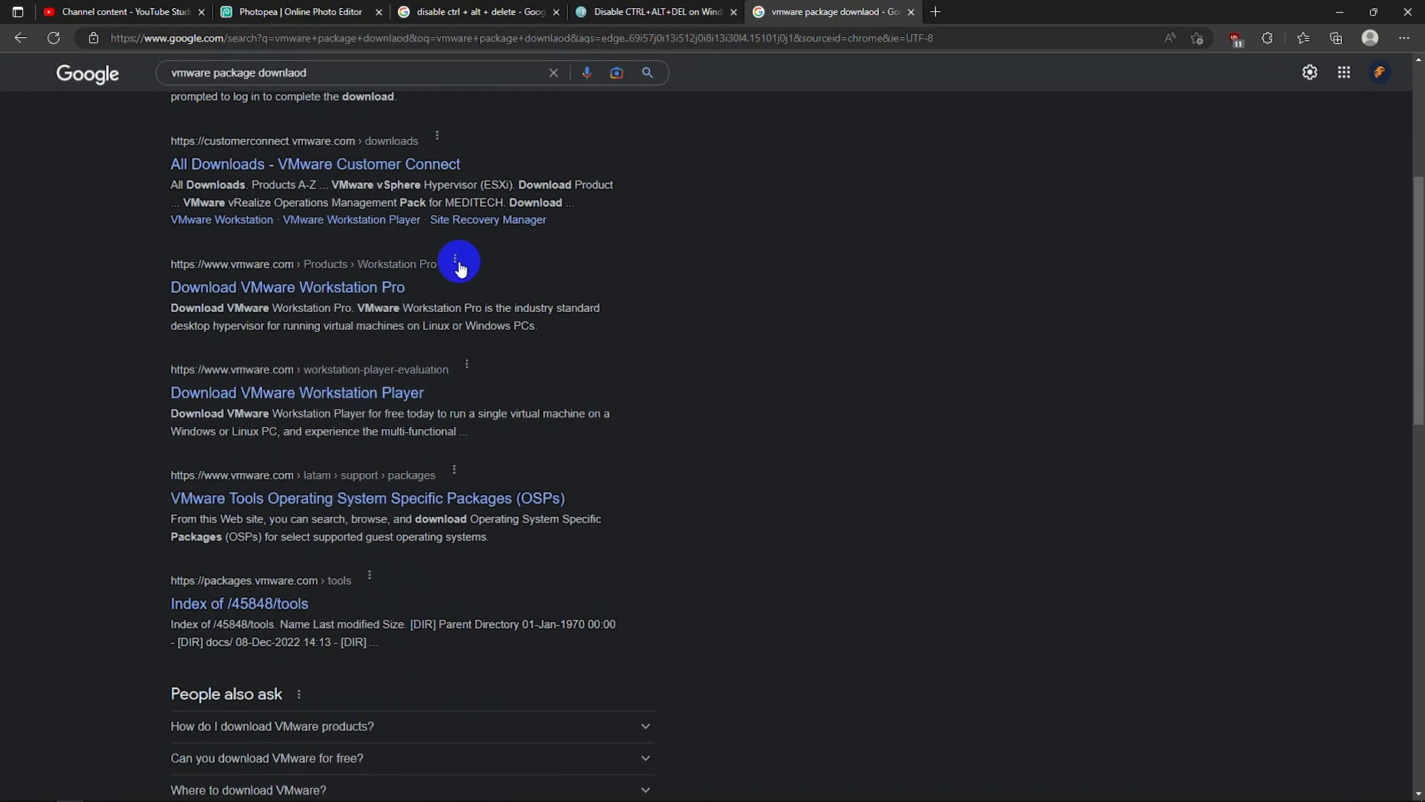
scroll(down, 3)
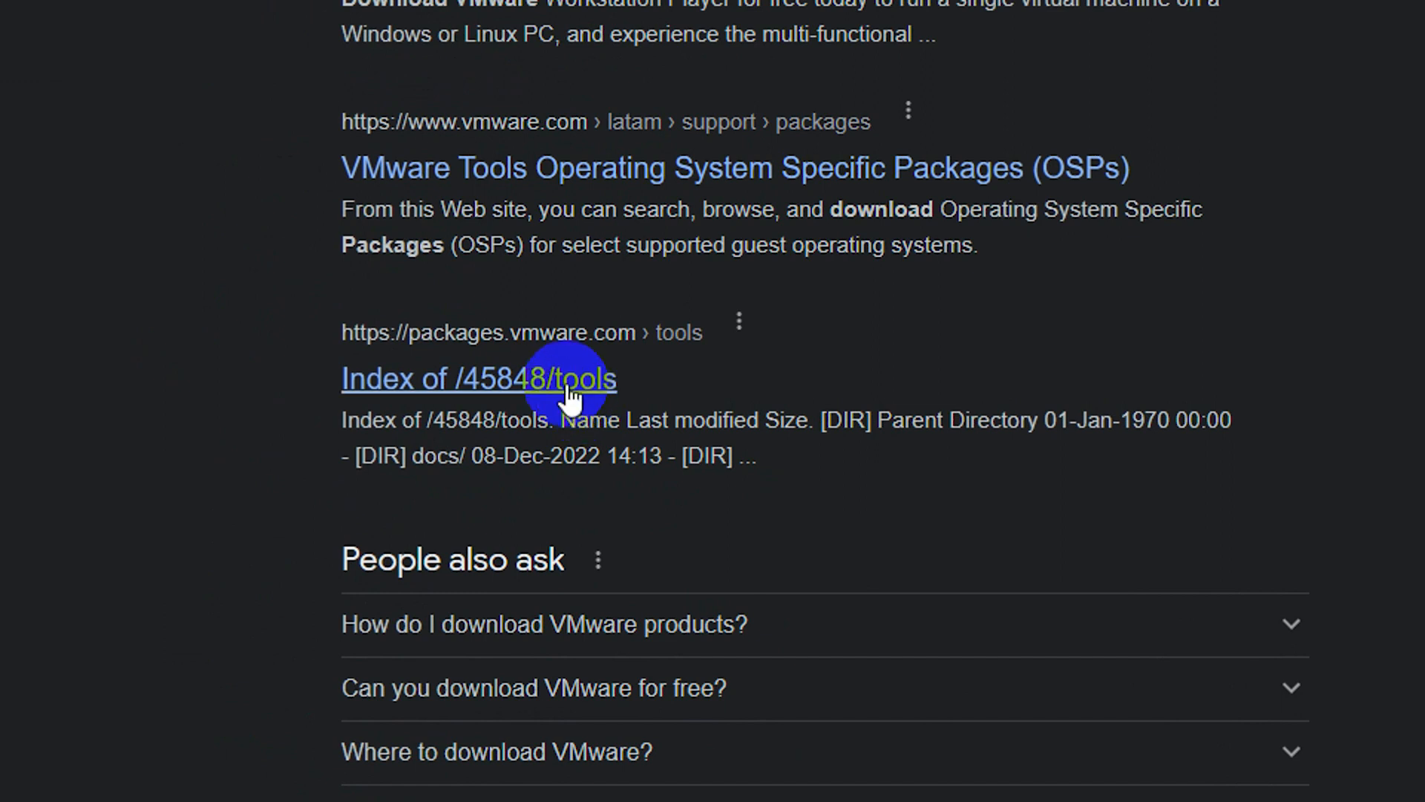
Navigate the tools index through releases/ and 10.0.0/ into the windows folder
click(478, 379)
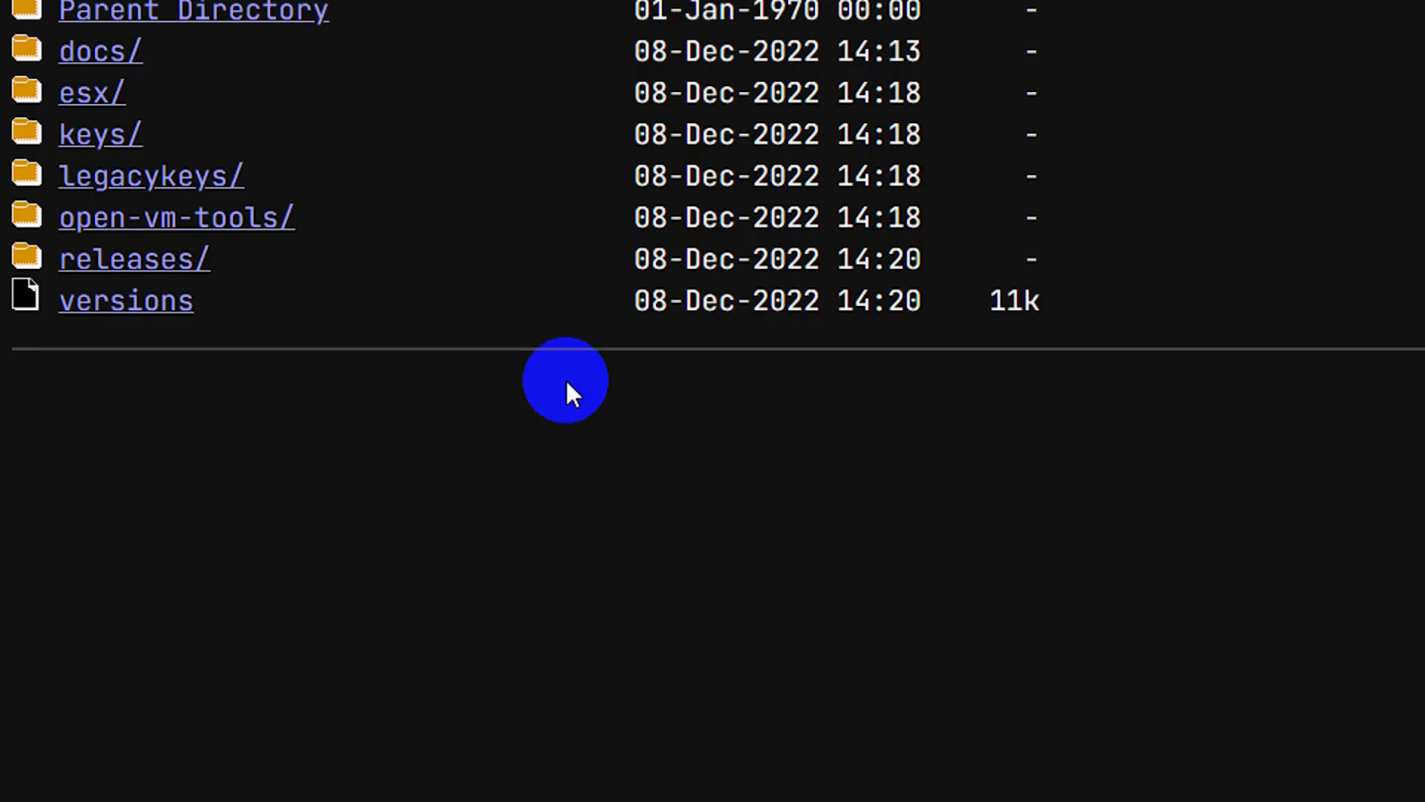
scroll(up, 3)
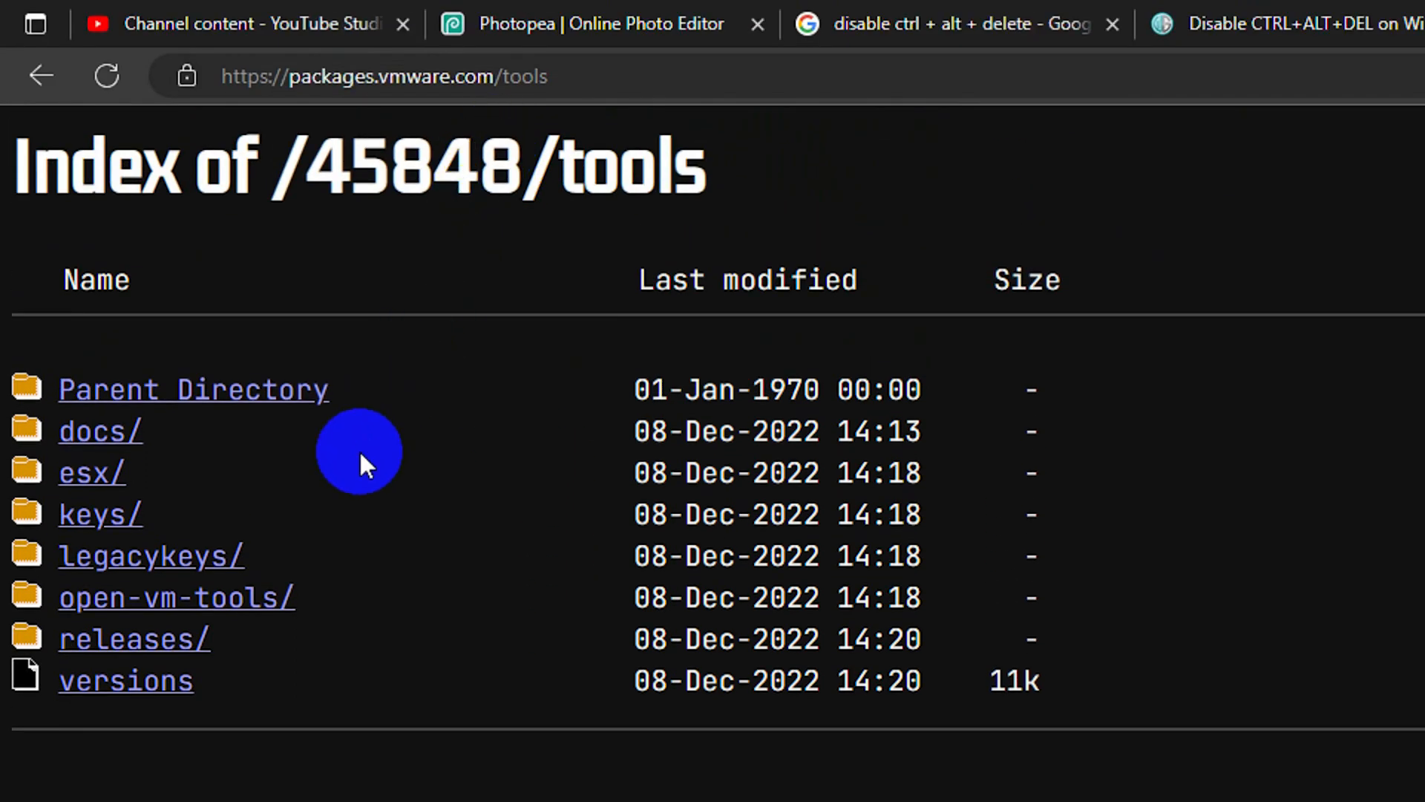
click(132, 639)
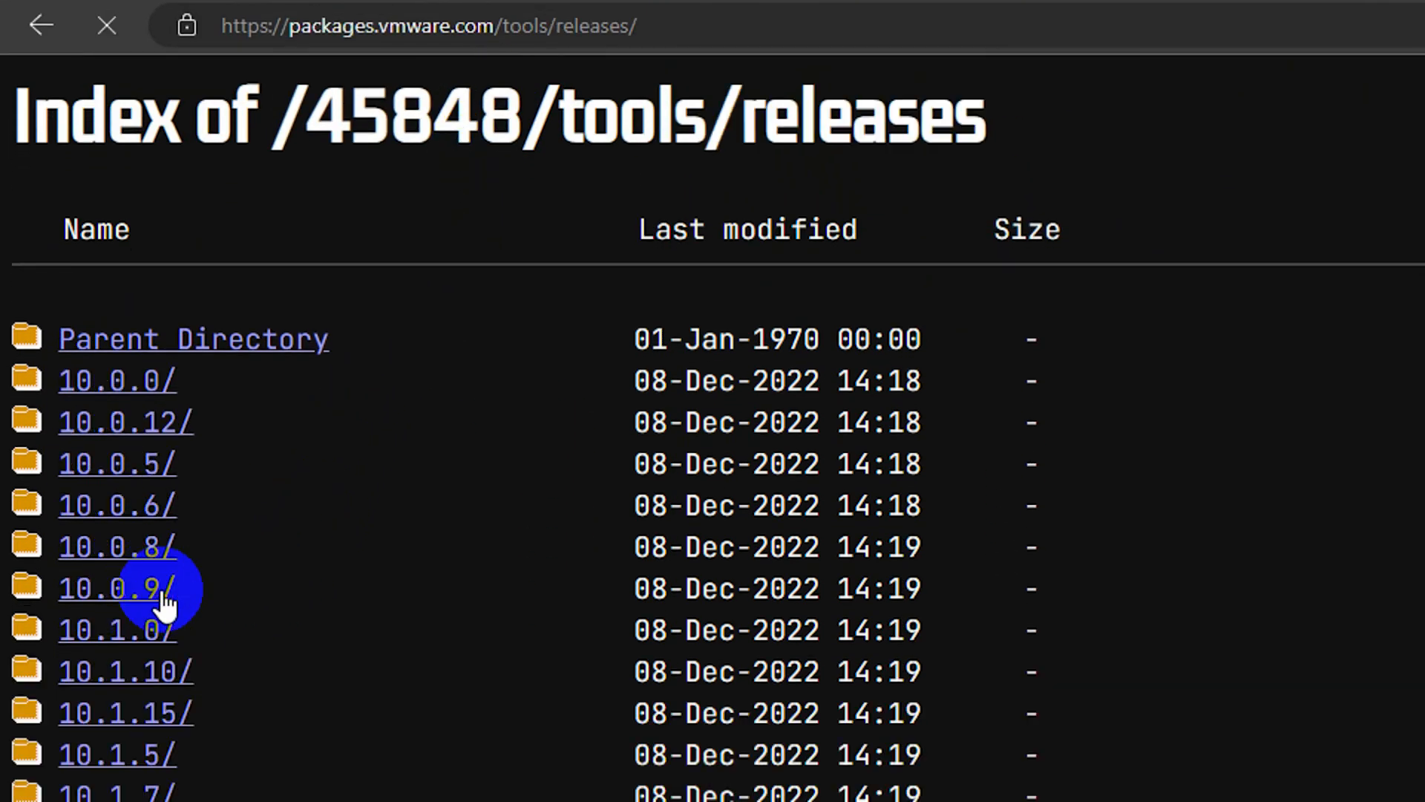
mouse_move(127, 400)
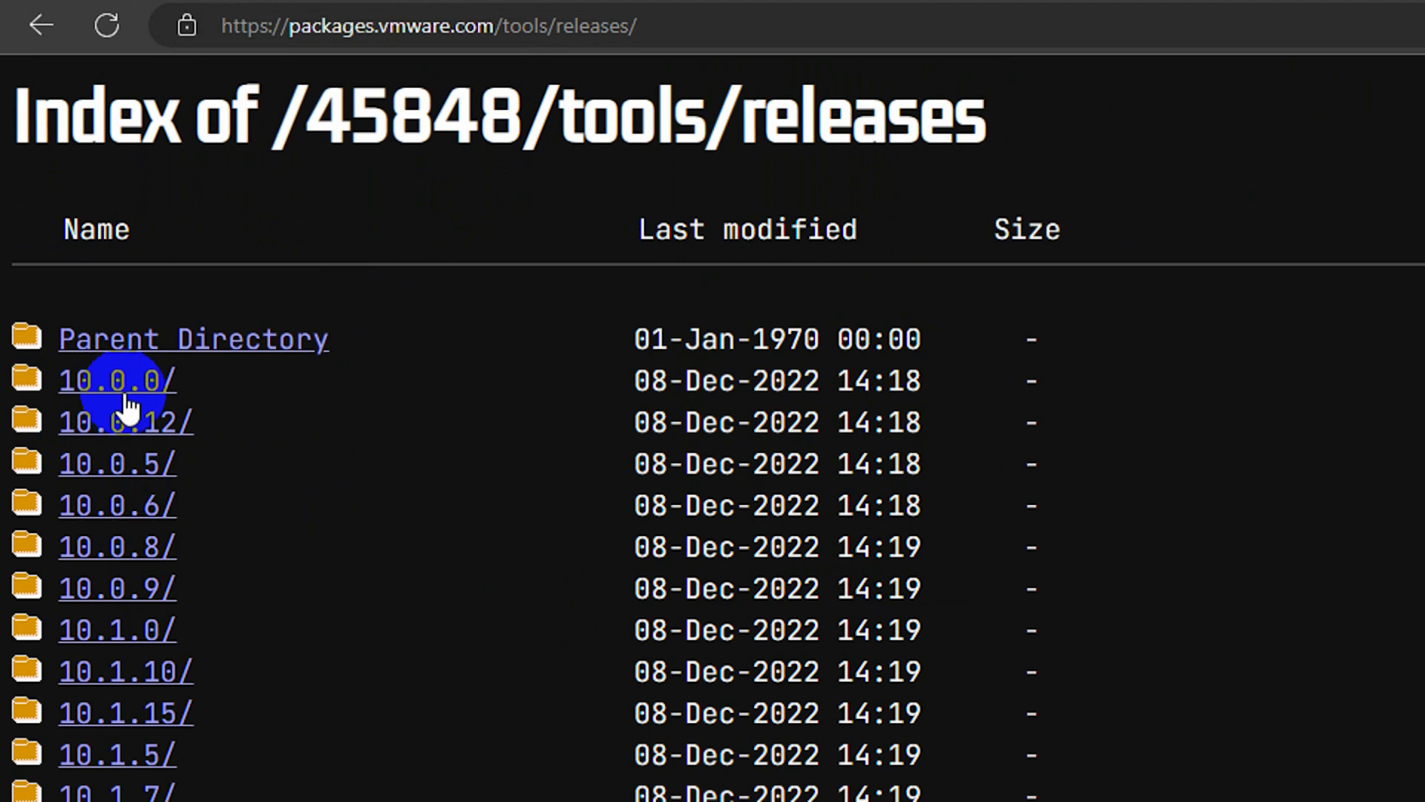
mouse_move(107, 400)
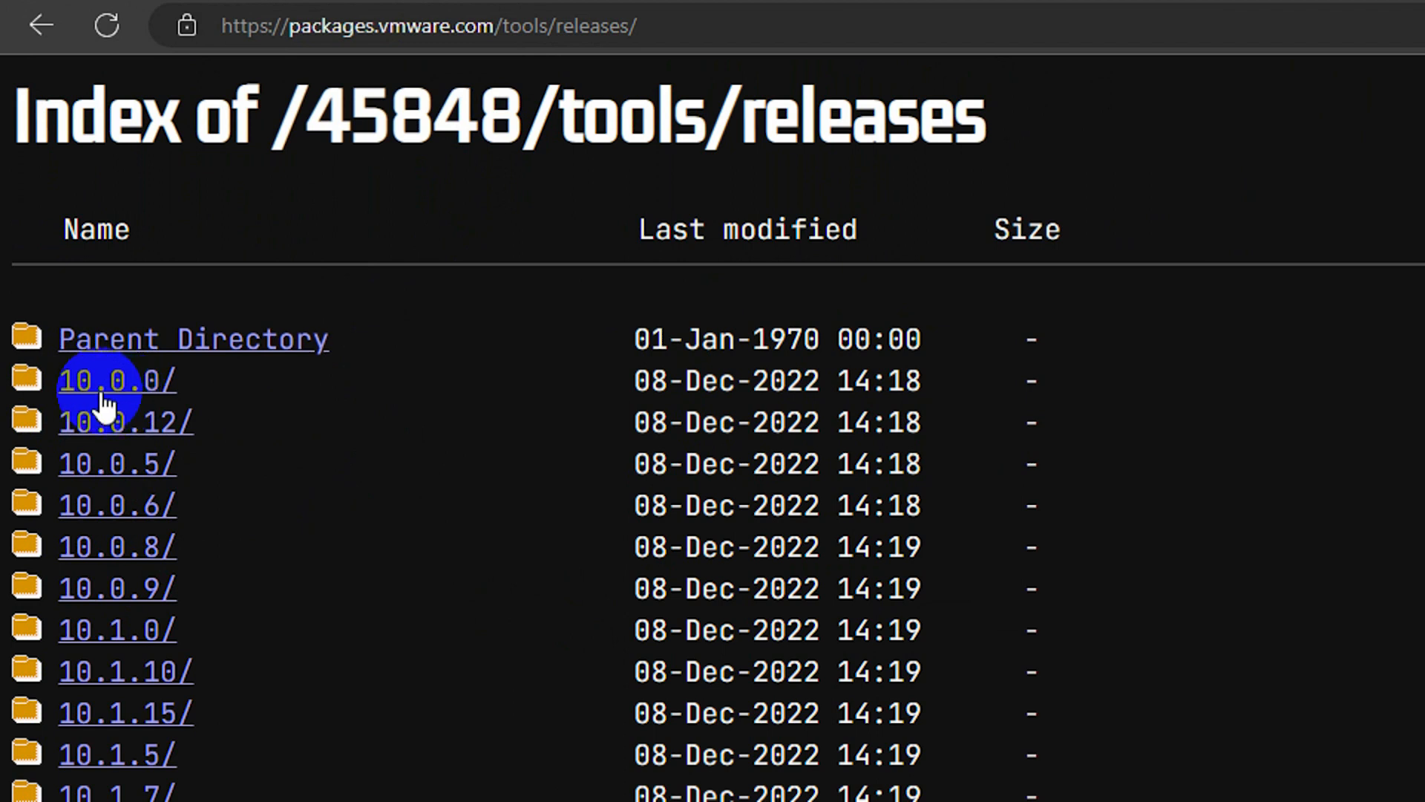
click(116, 380)
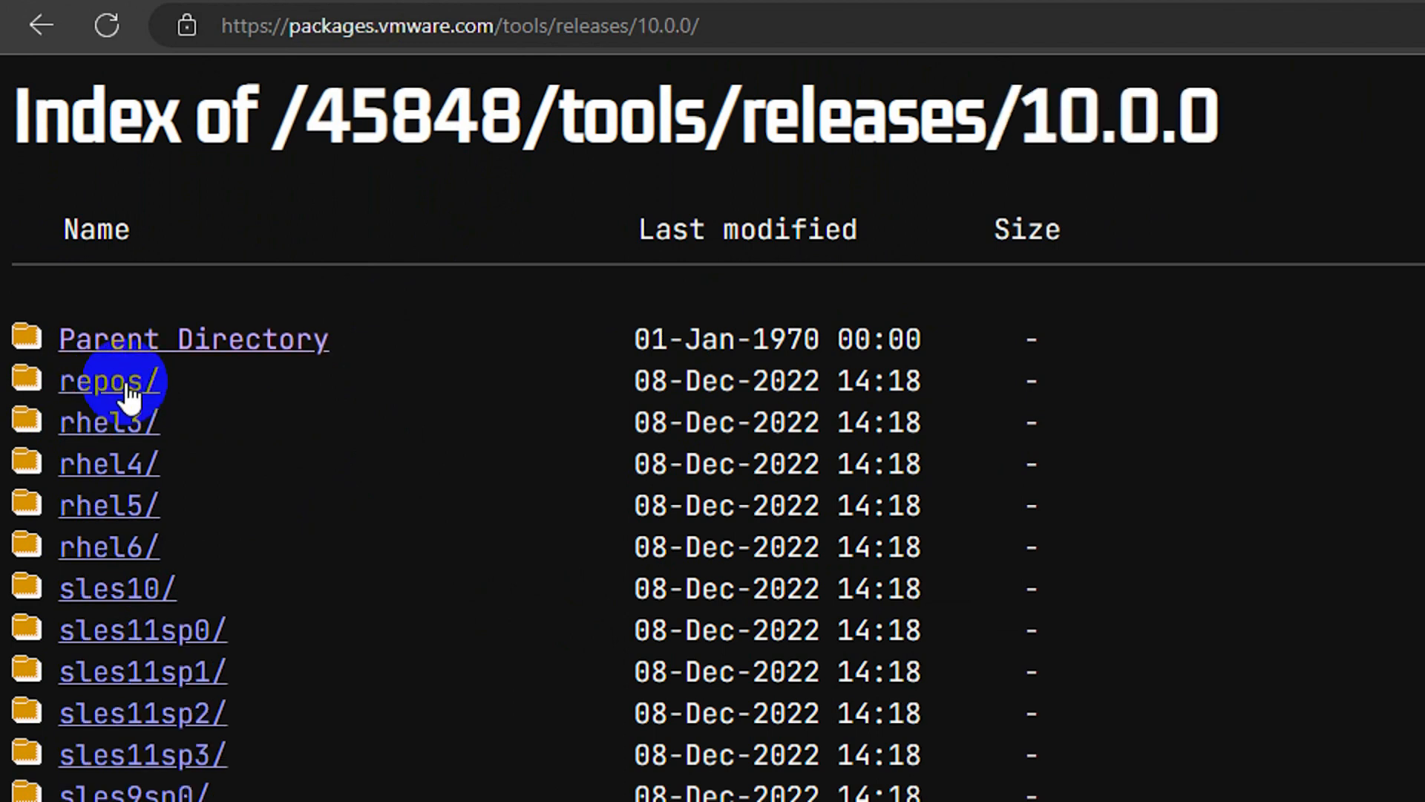
scroll(down, 3)
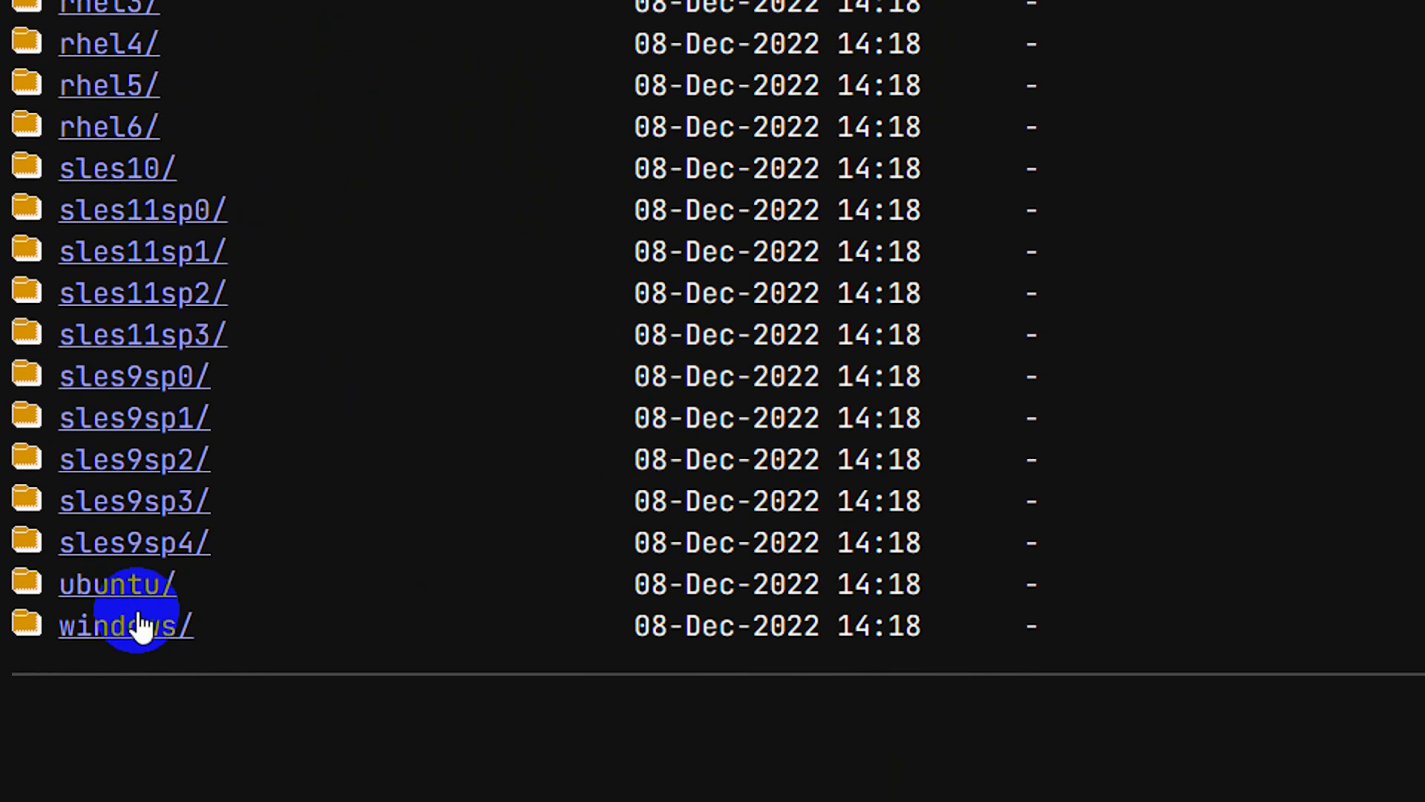
click(125, 625)
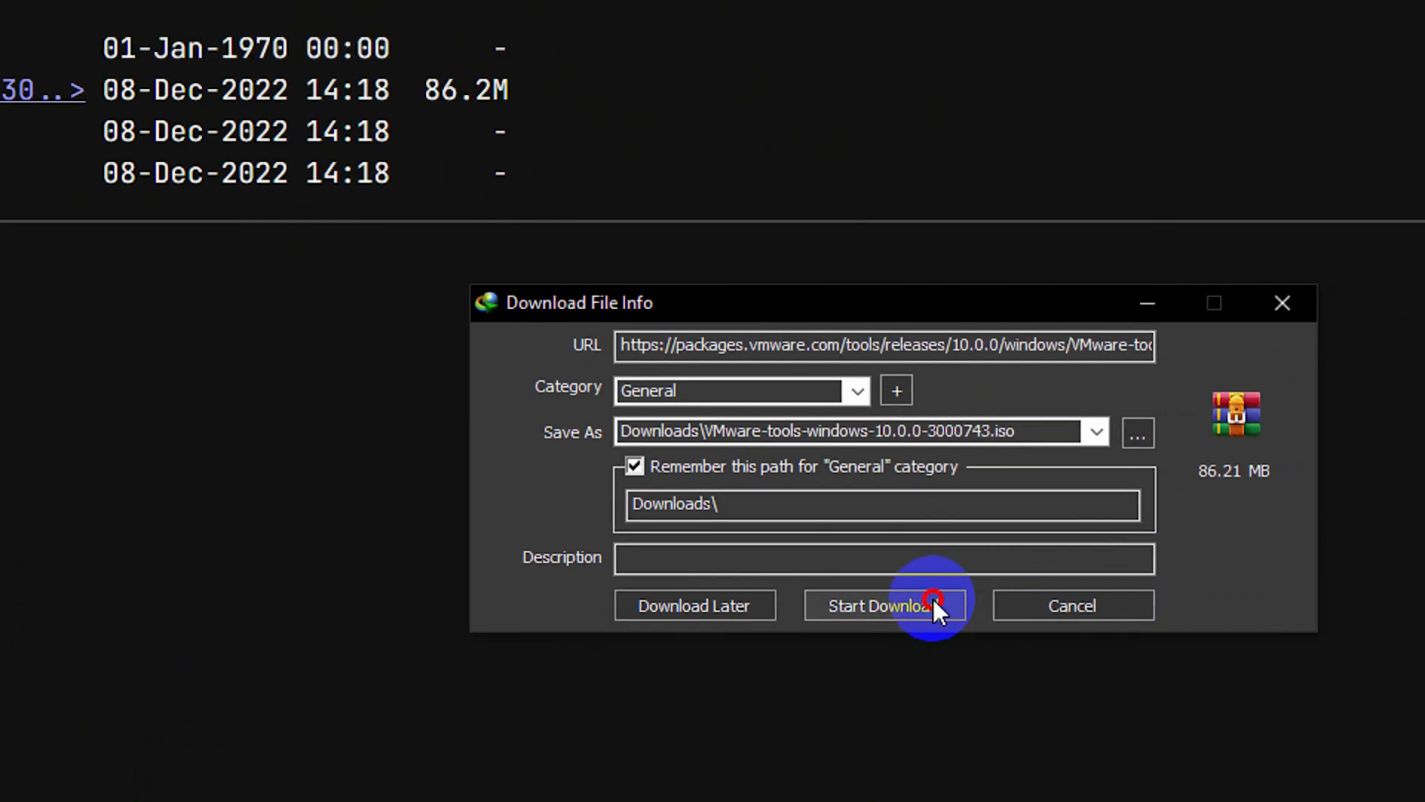
Start the IDM download of the VMware Tools 10.0.0 Windows ISO
click(883, 606)
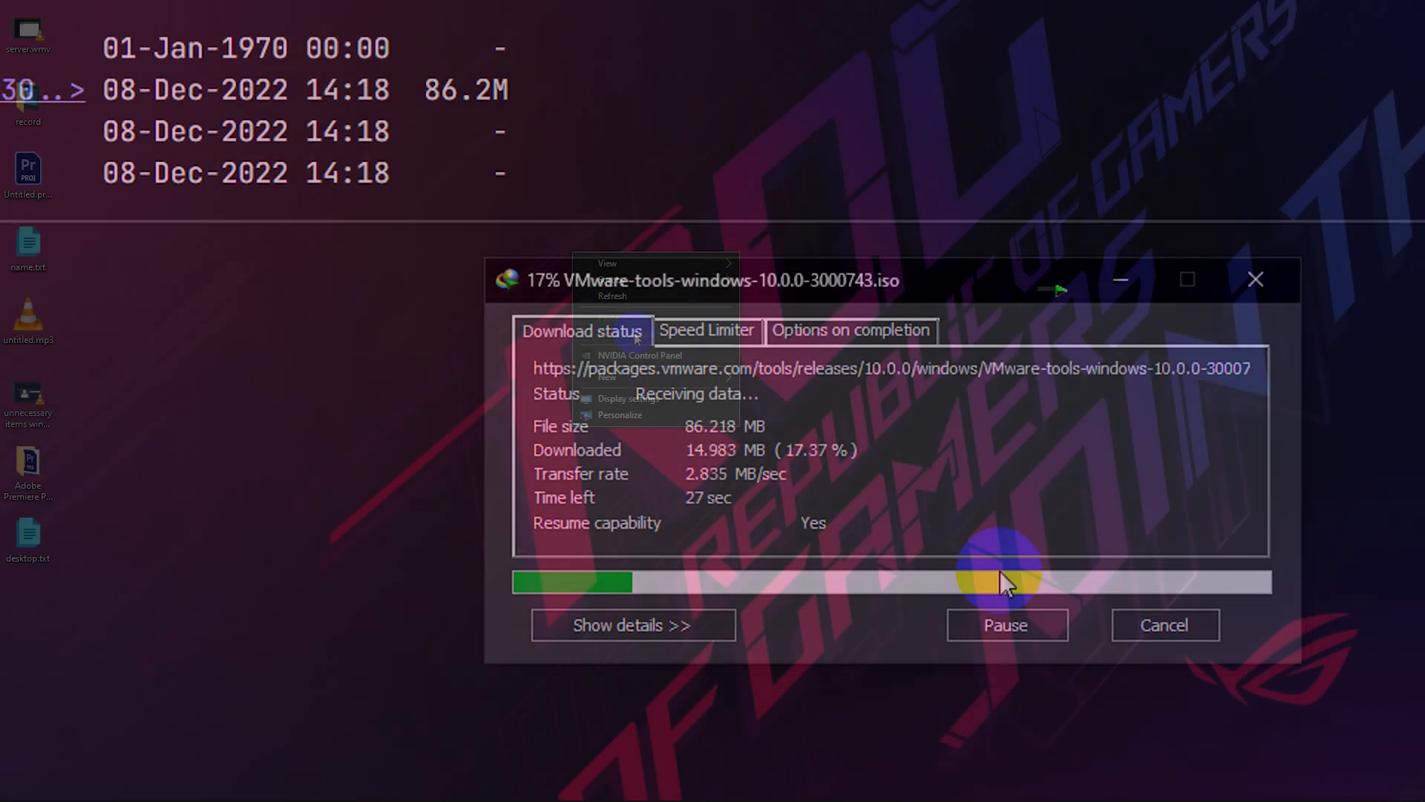
key(Win+e)
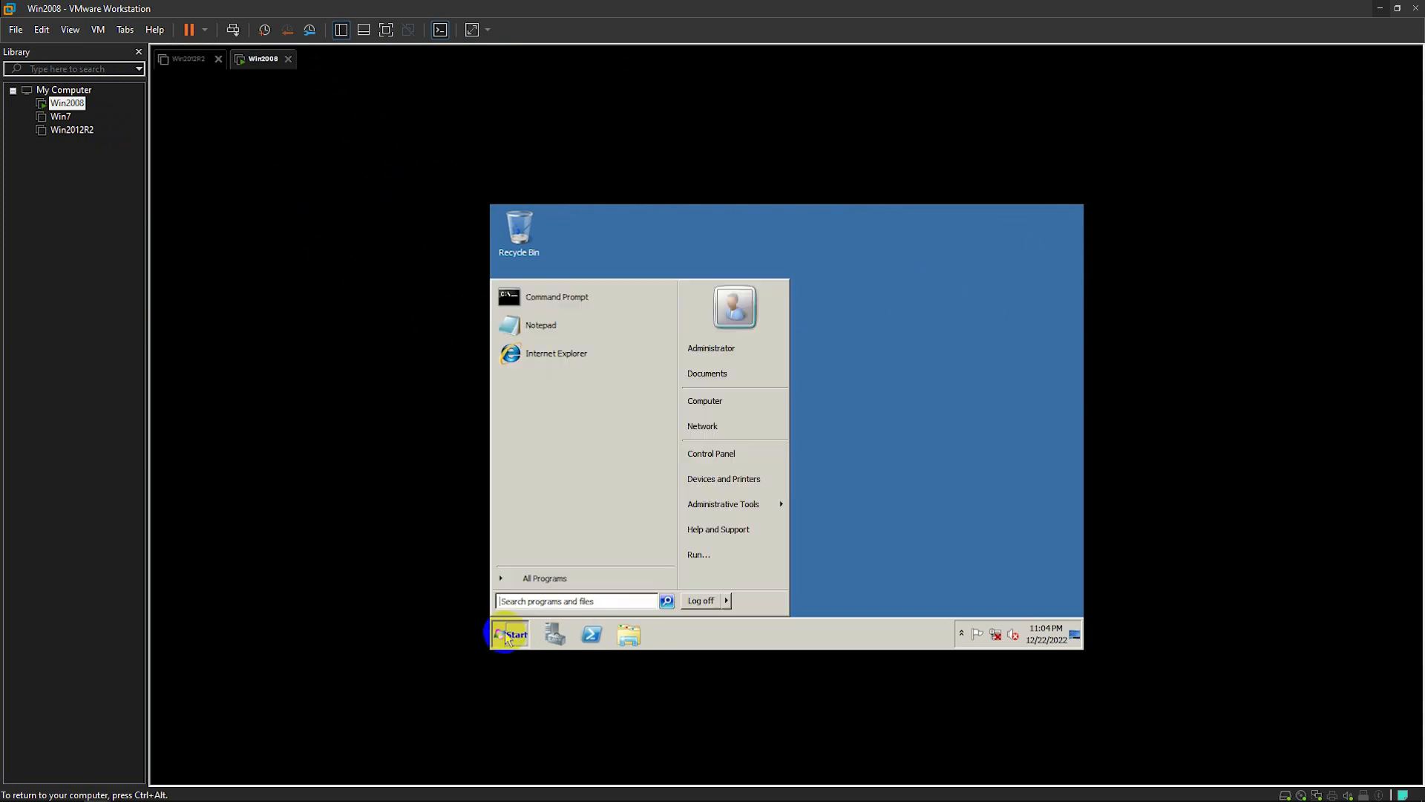
Shut down the Win2008 guest from its Start menu power options
click(726, 601)
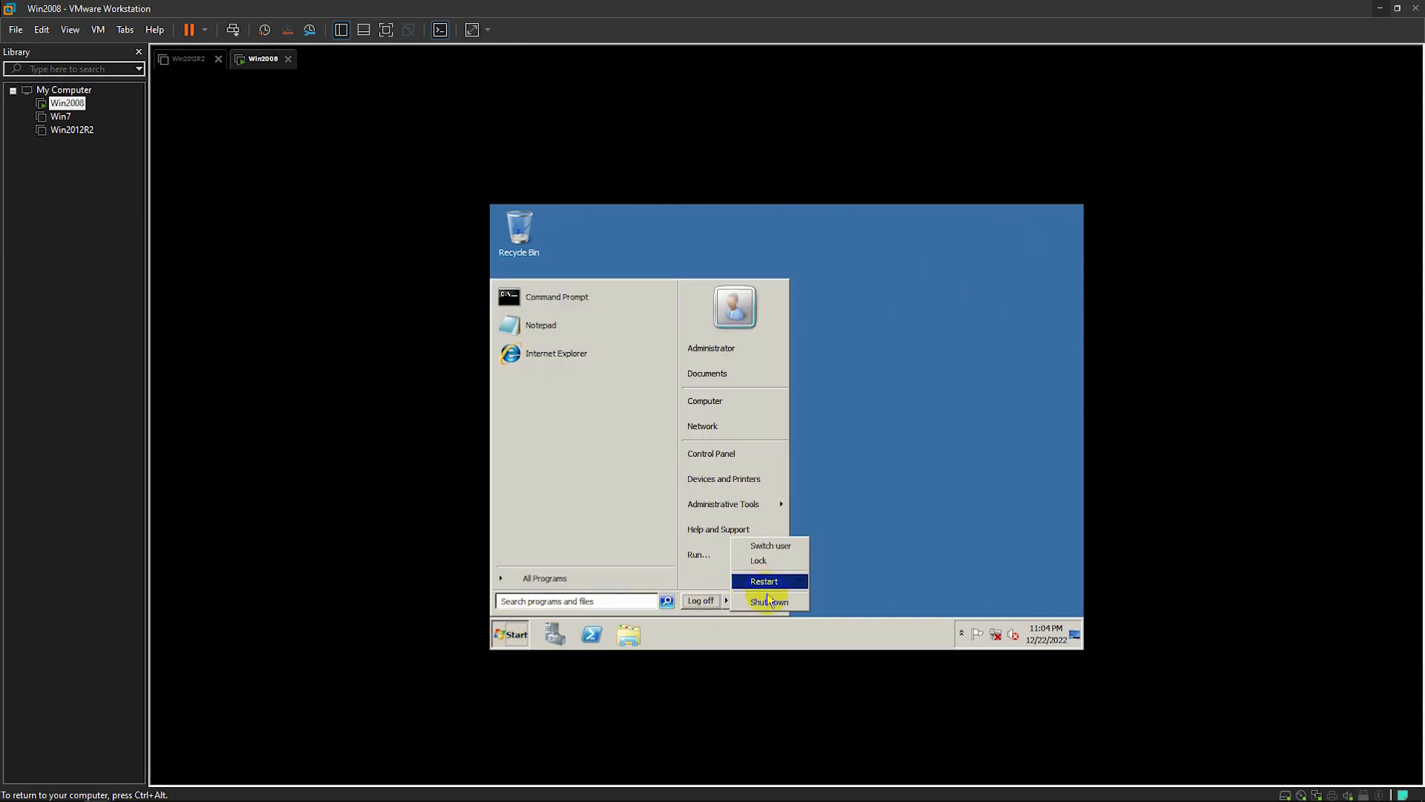
click(771, 602)
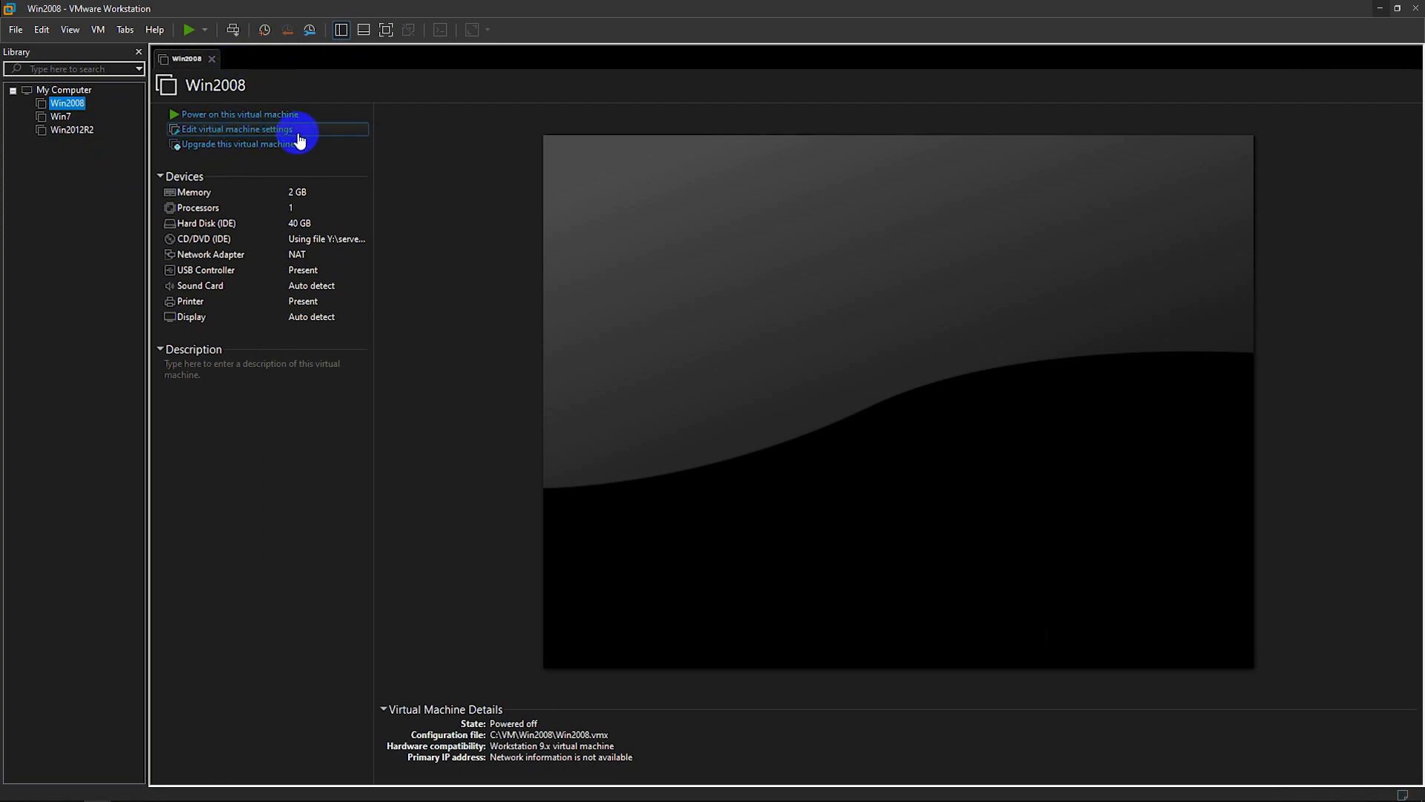
In VM settings (Ctrl+D), attach VMware-tools-windows-10.0.0-3000743.iso to the CD/DVD (IDE) drive
key(ctrl+d)
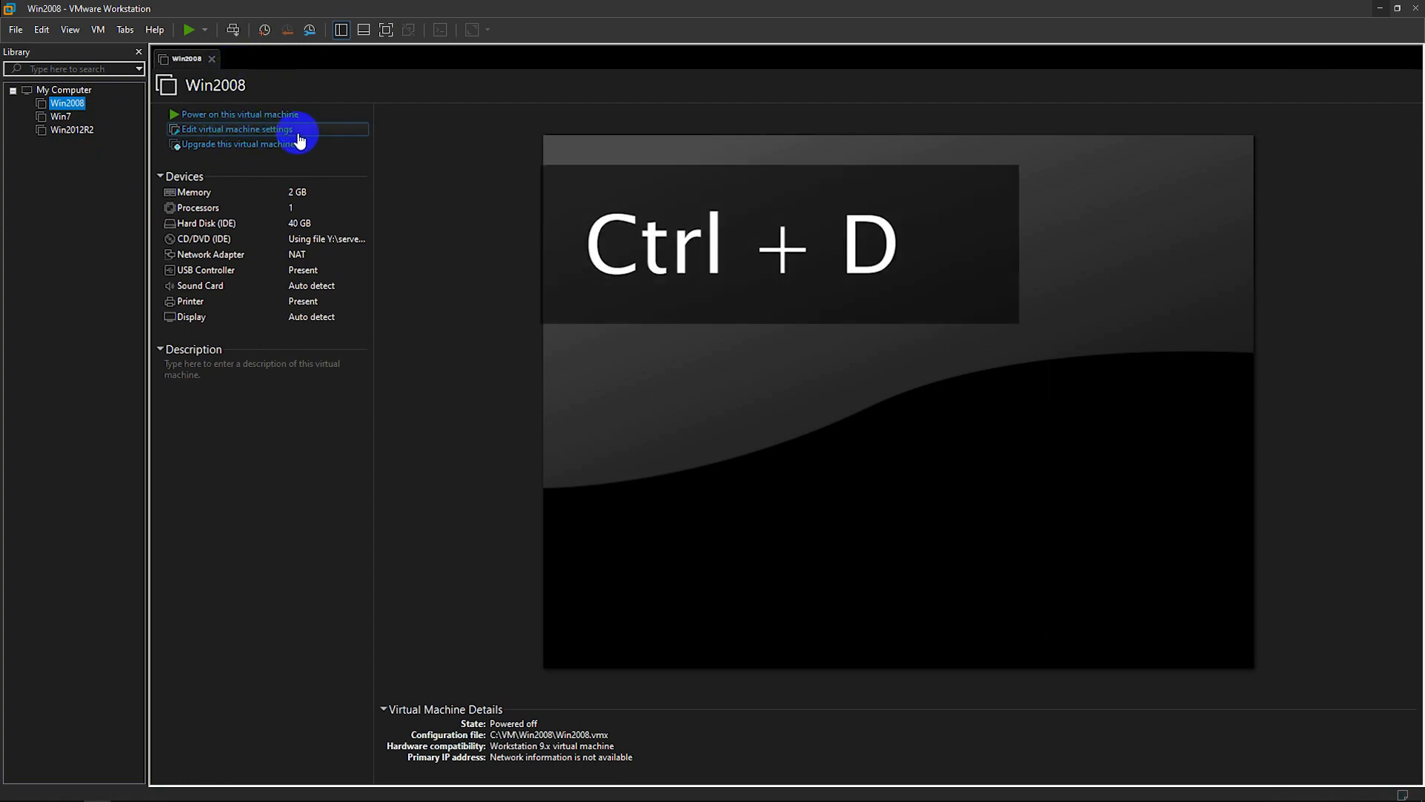
click(236, 129)
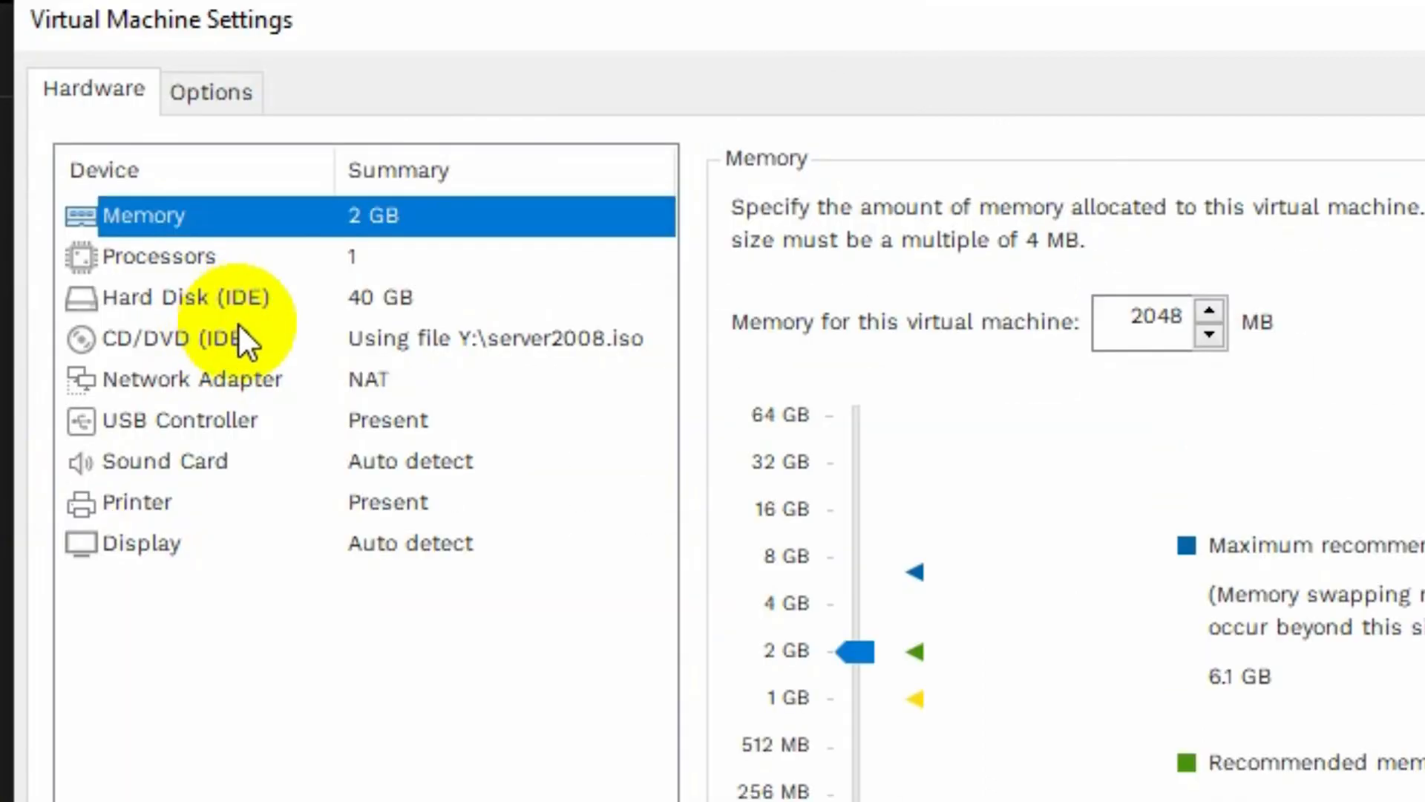
click(181, 337)
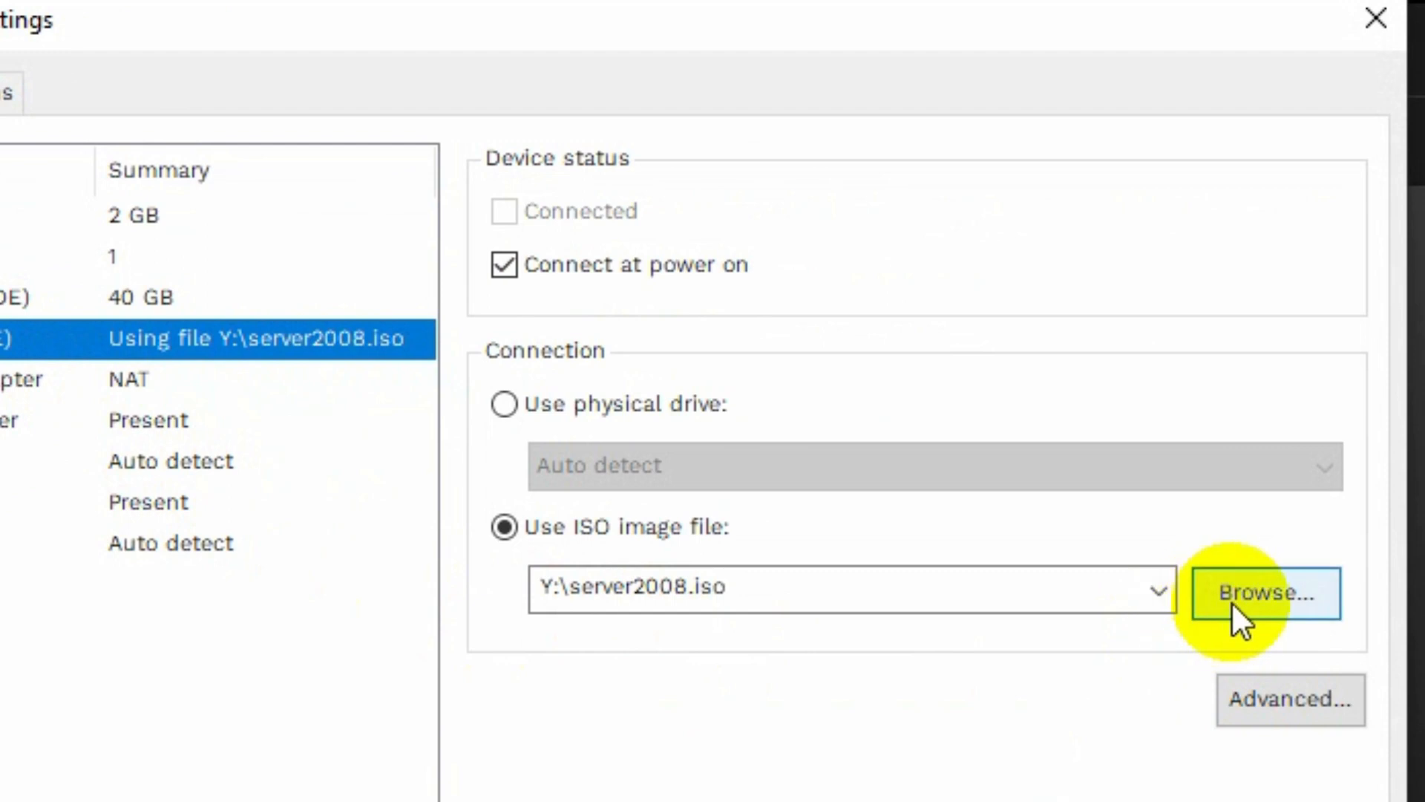
click(1274, 592)
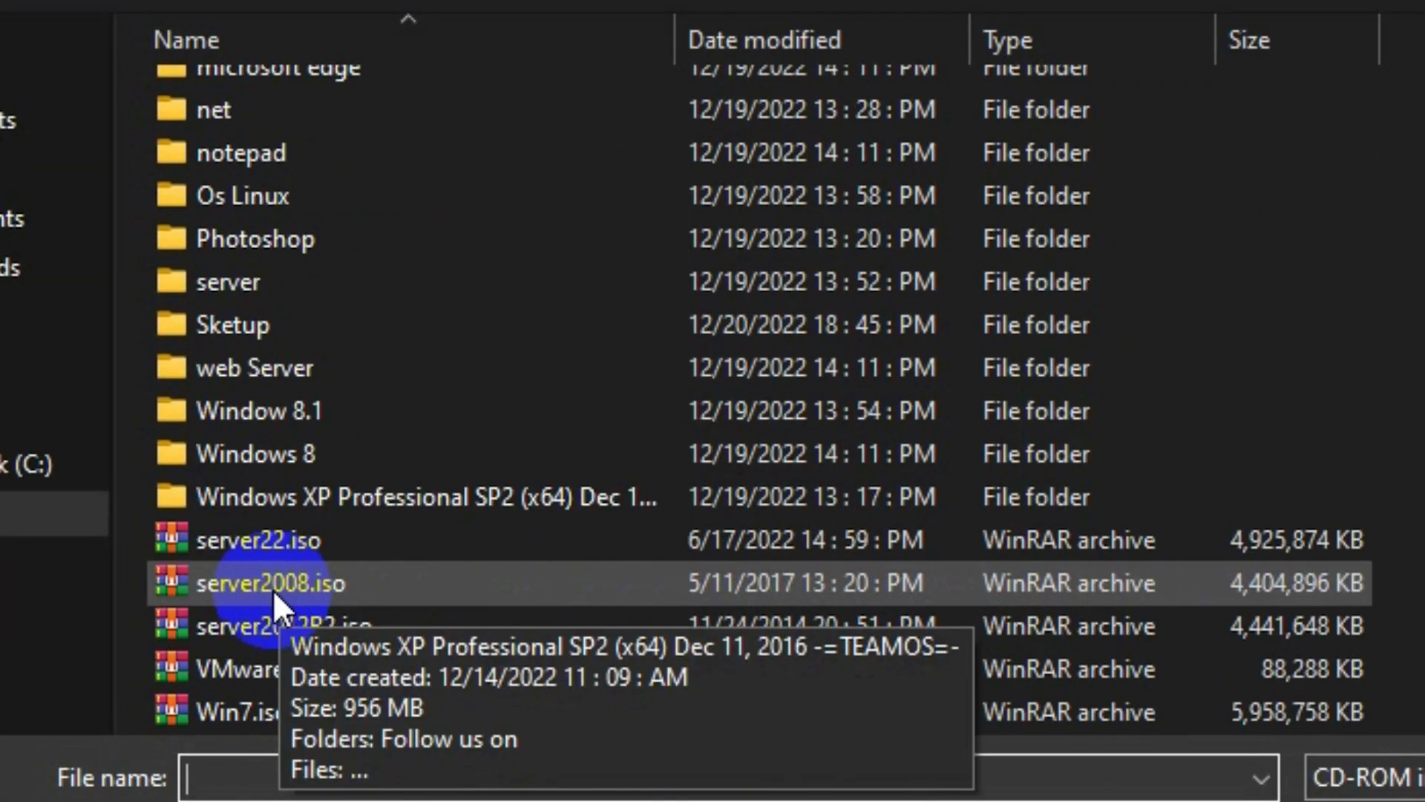
mouse_move(322, 754)
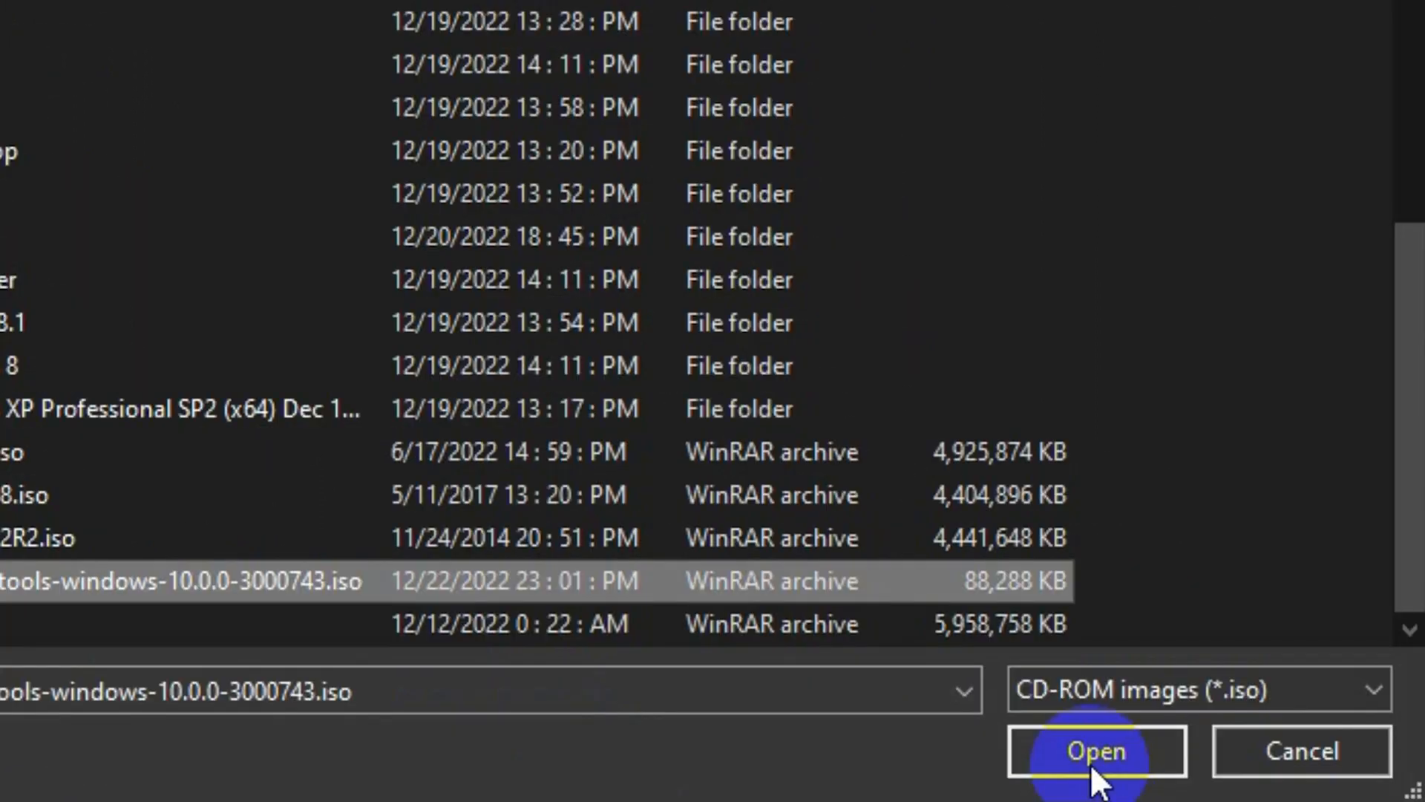
click(1096, 750)
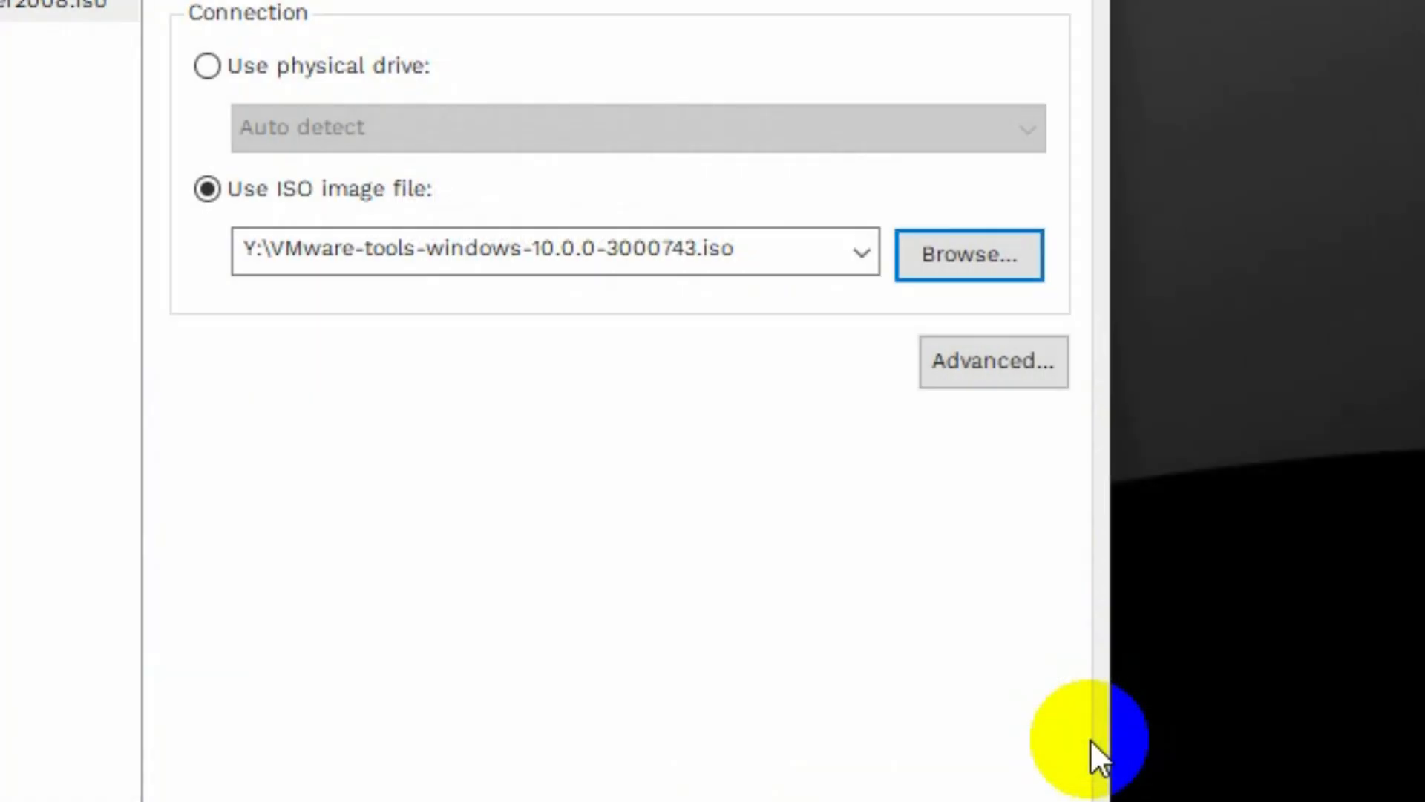
click(462, 208)
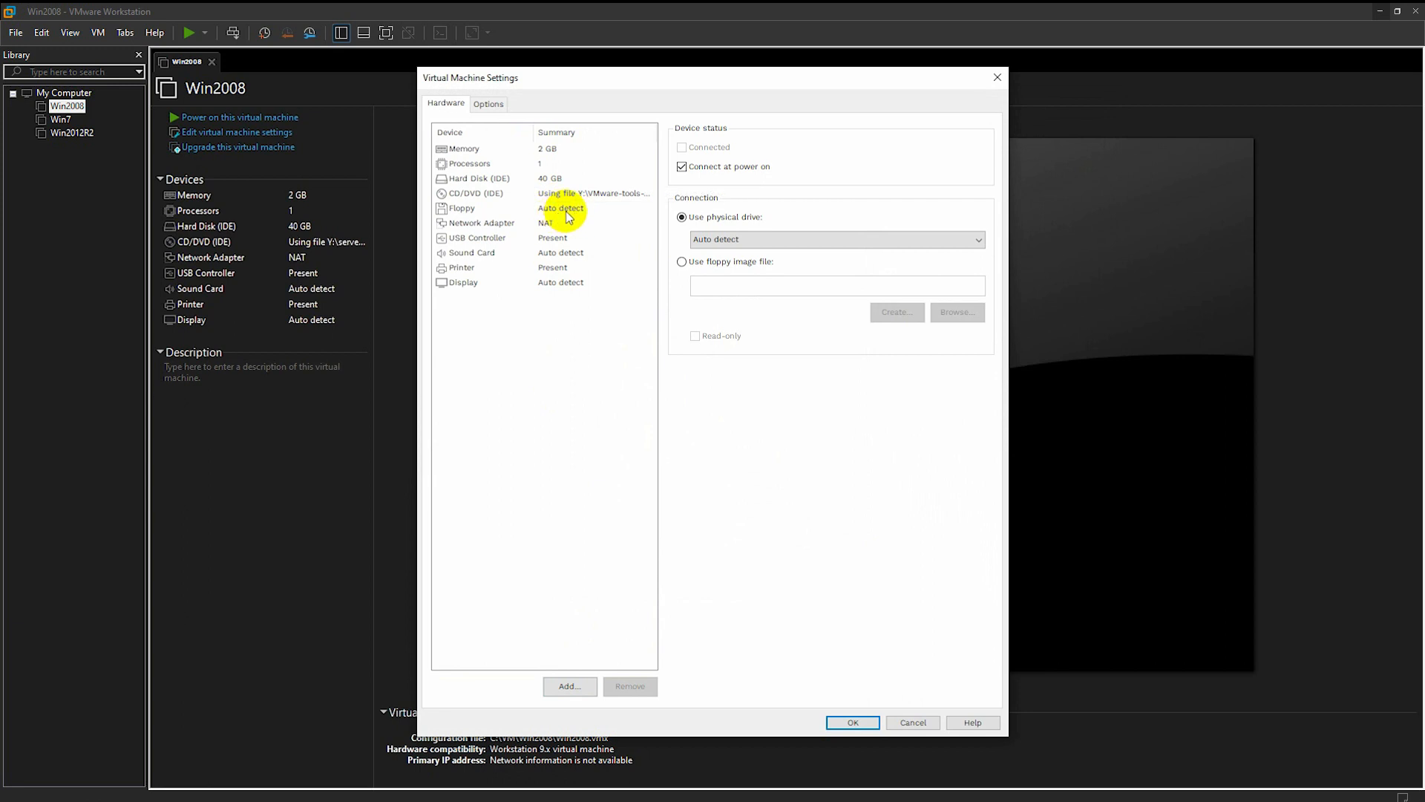
Remove the Floppy device, confirm the CD/DVD ISO, and save the settings with OK
click(460, 208)
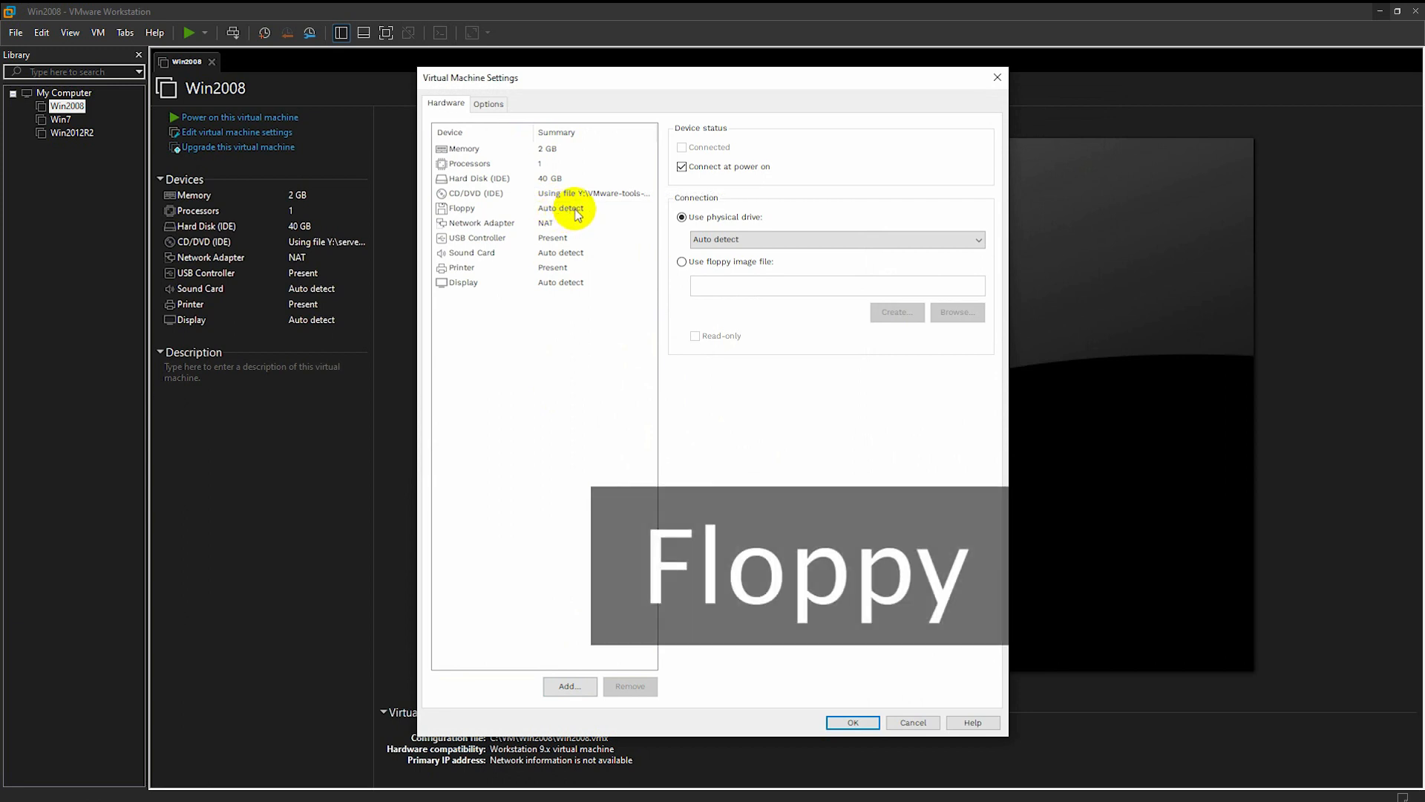
click(460, 208)
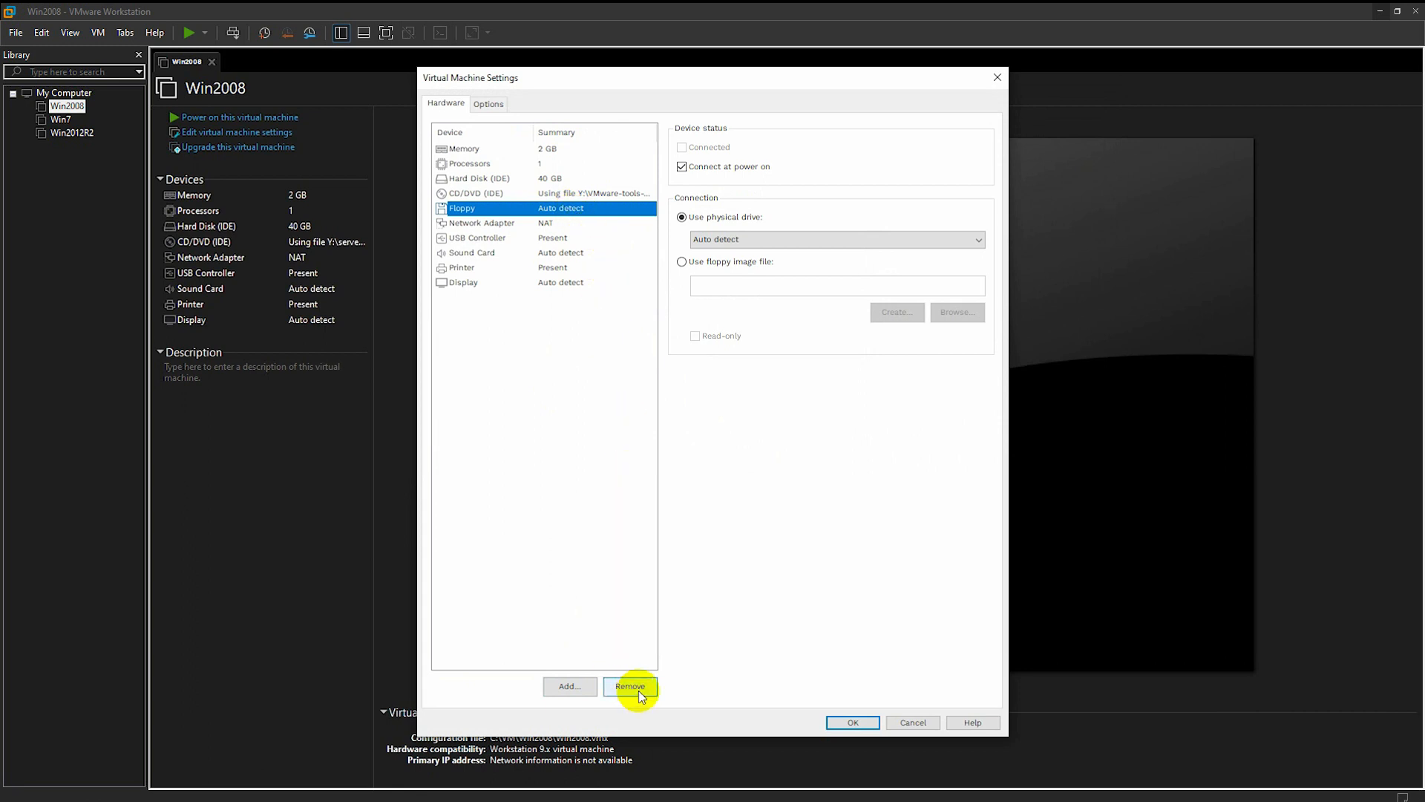
click(629, 686)
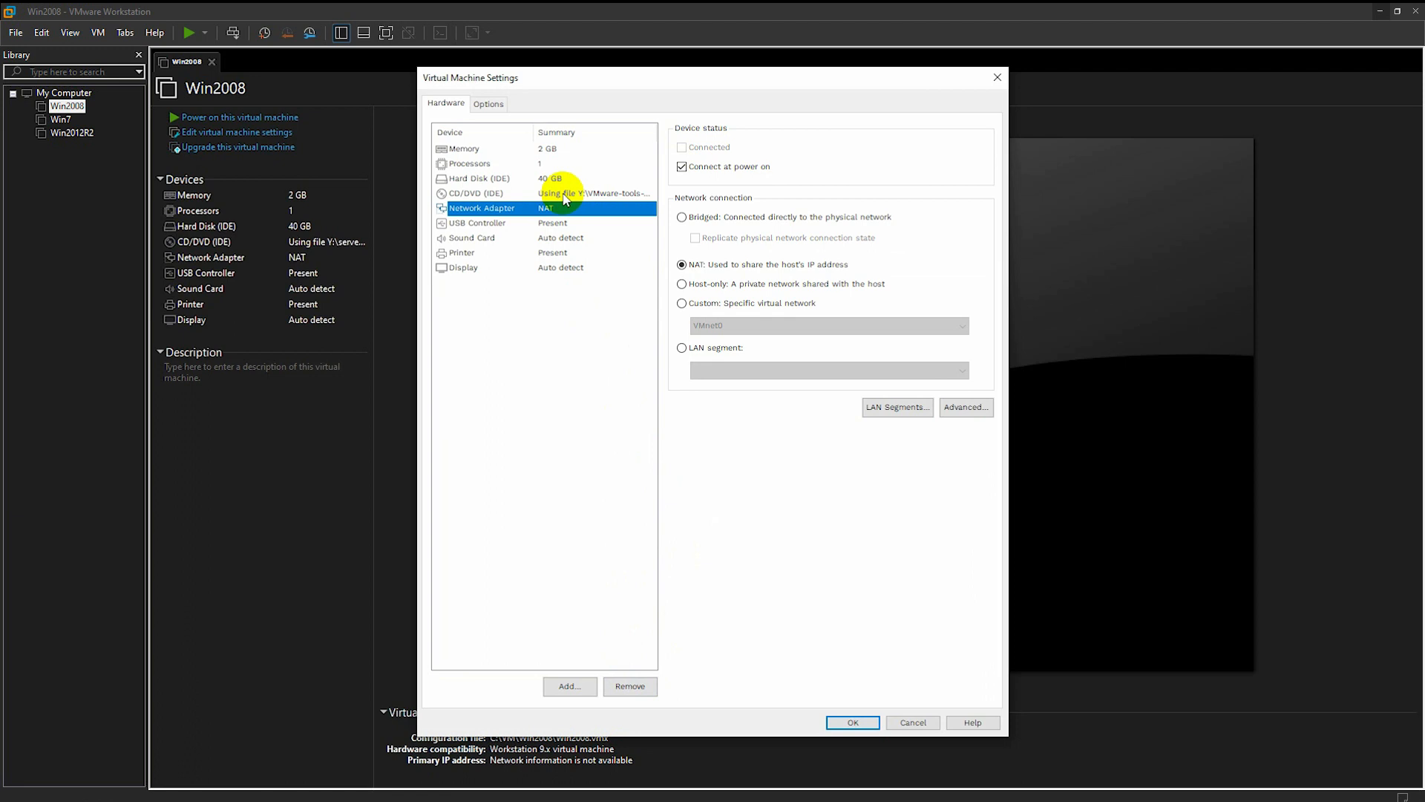
click(476, 193)
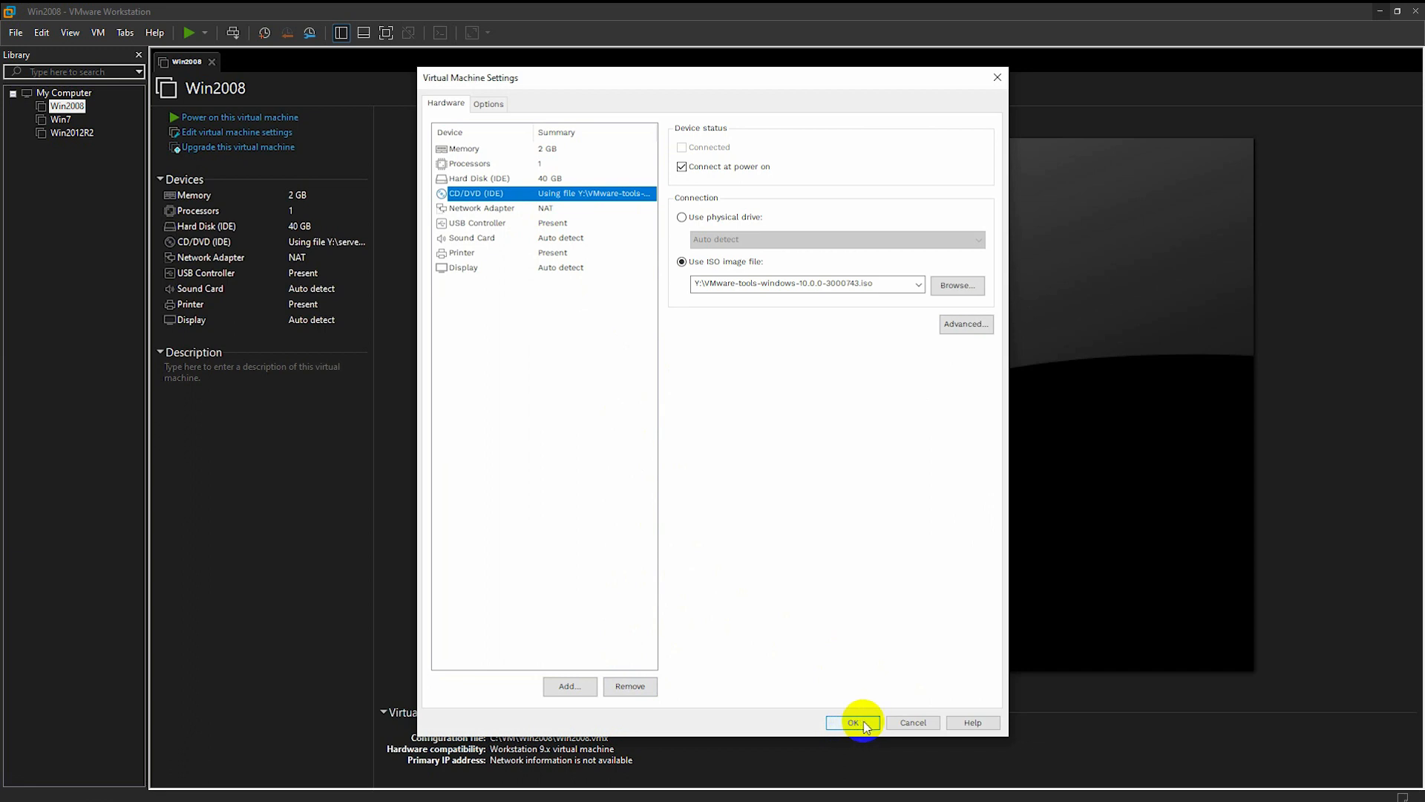
click(851, 721)
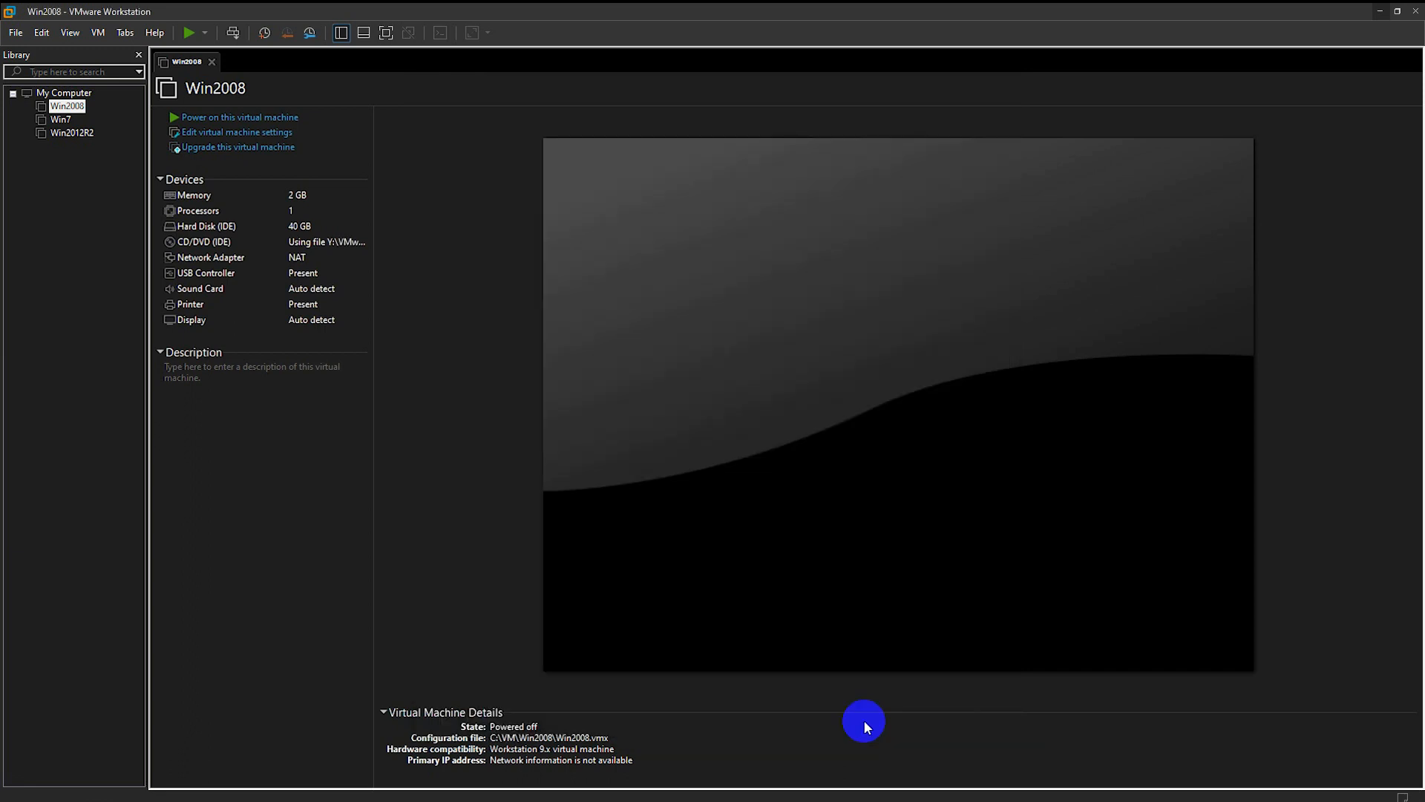
mouse_move(222, 115)
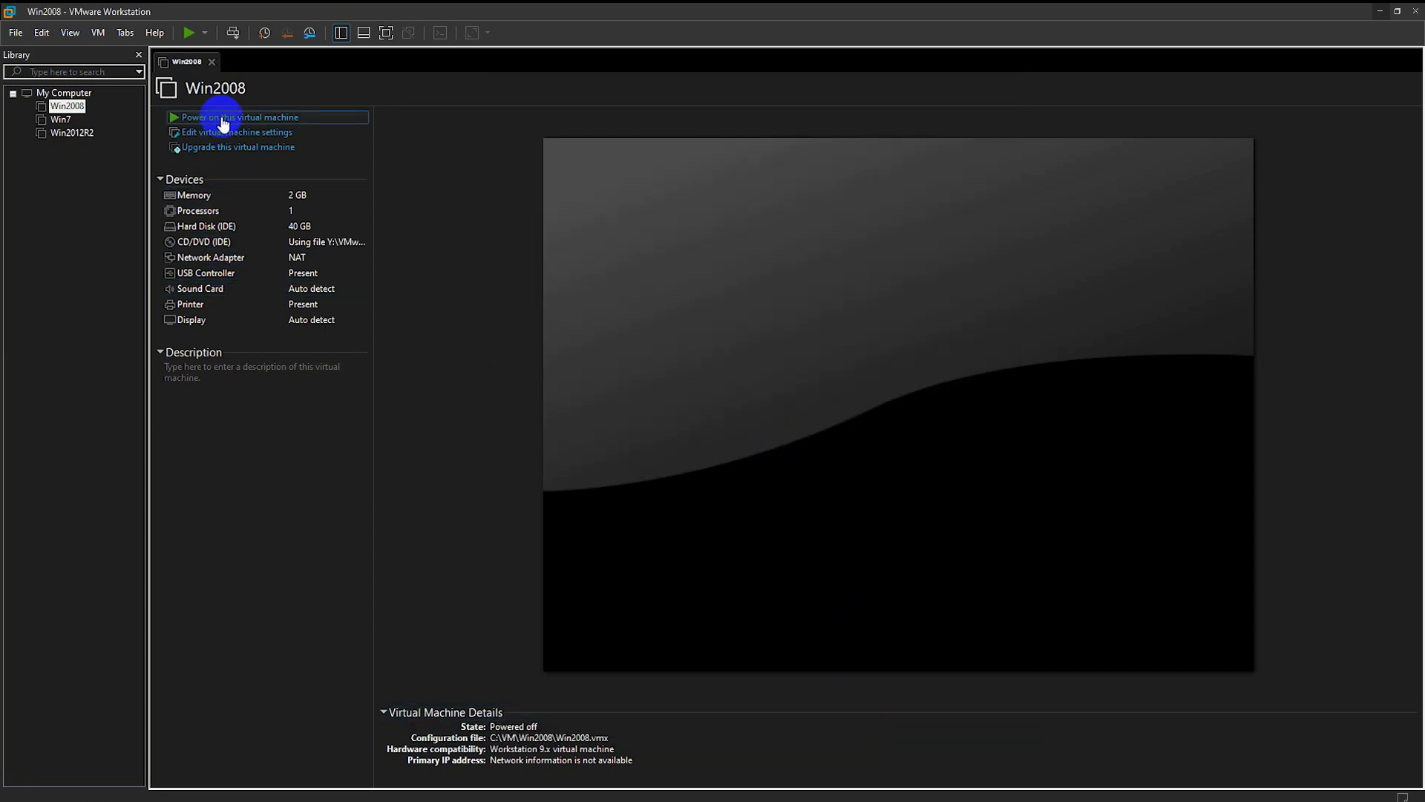
mouse_move(279, 119)
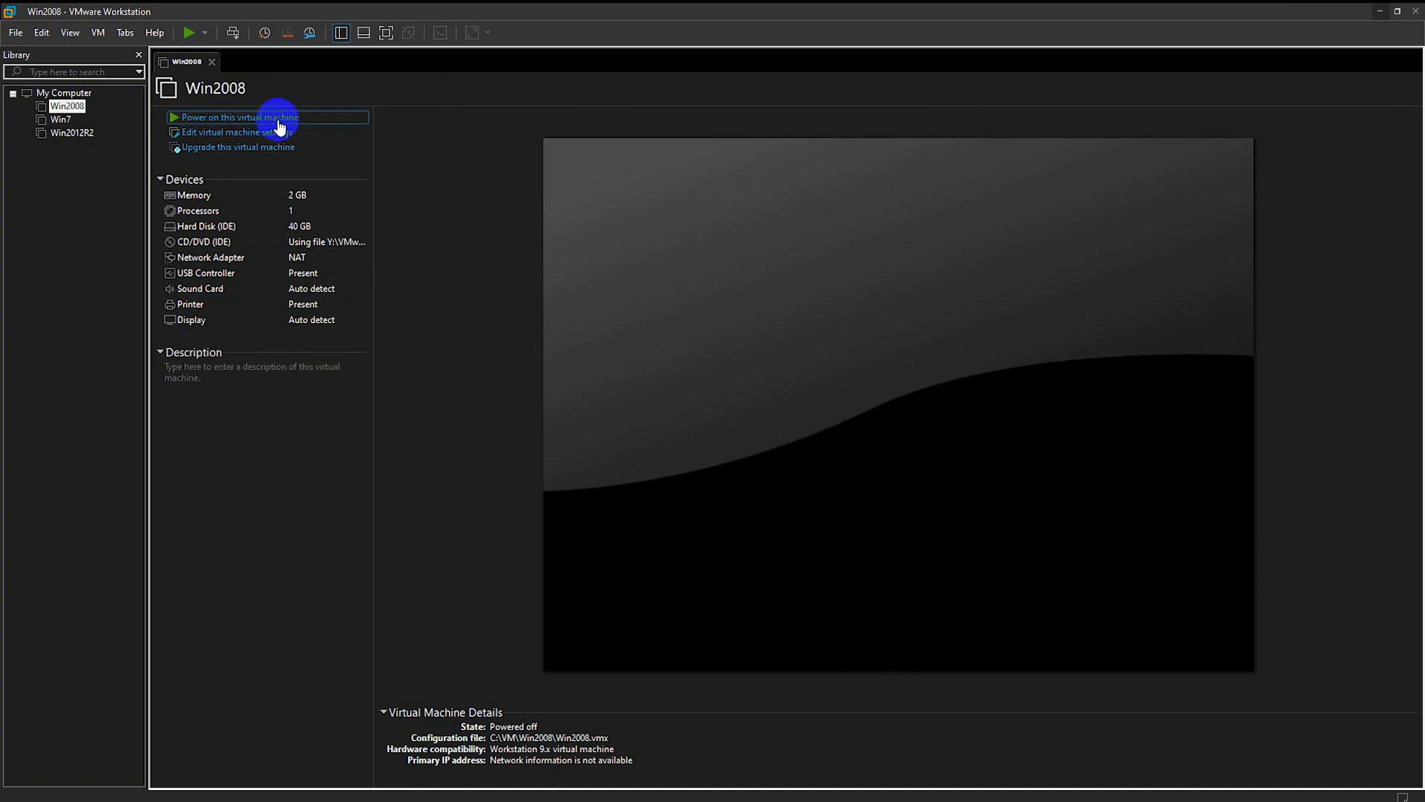
Power on Win2008 and sign in as Administrator to reach the desktop
click(239, 116)
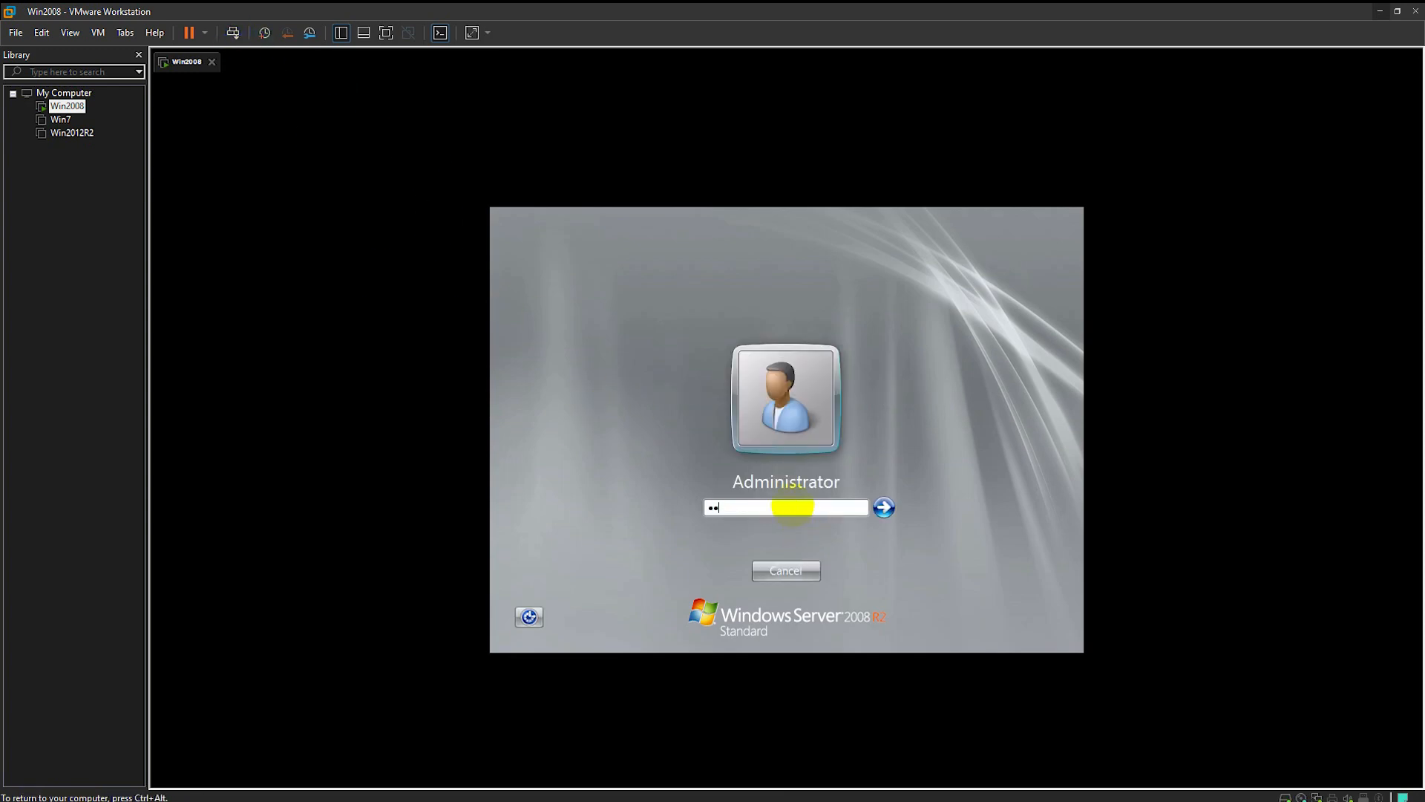
click(882, 507)
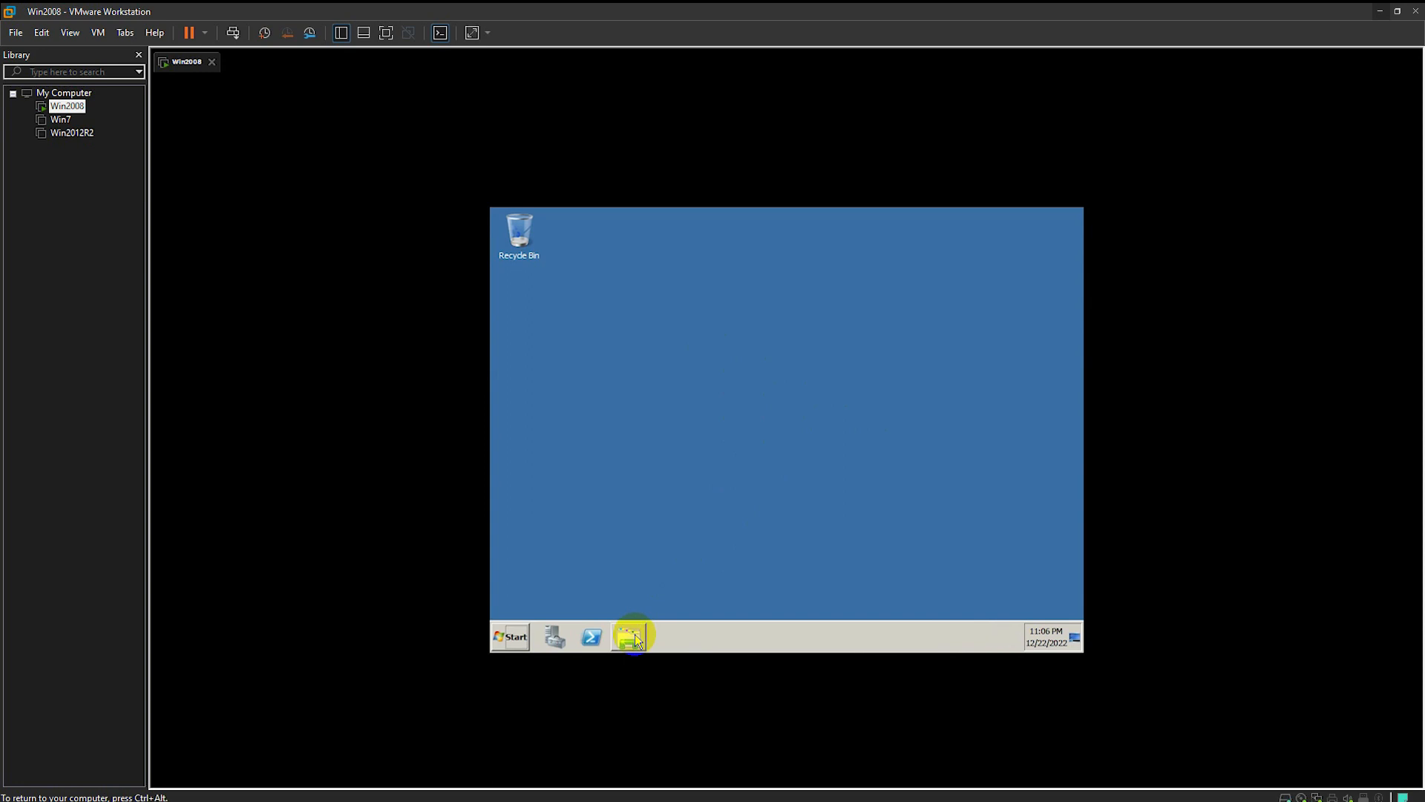
From Computer in Windows Explorer, run VMware Tools from DVD Drive (D:)
click(630, 637)
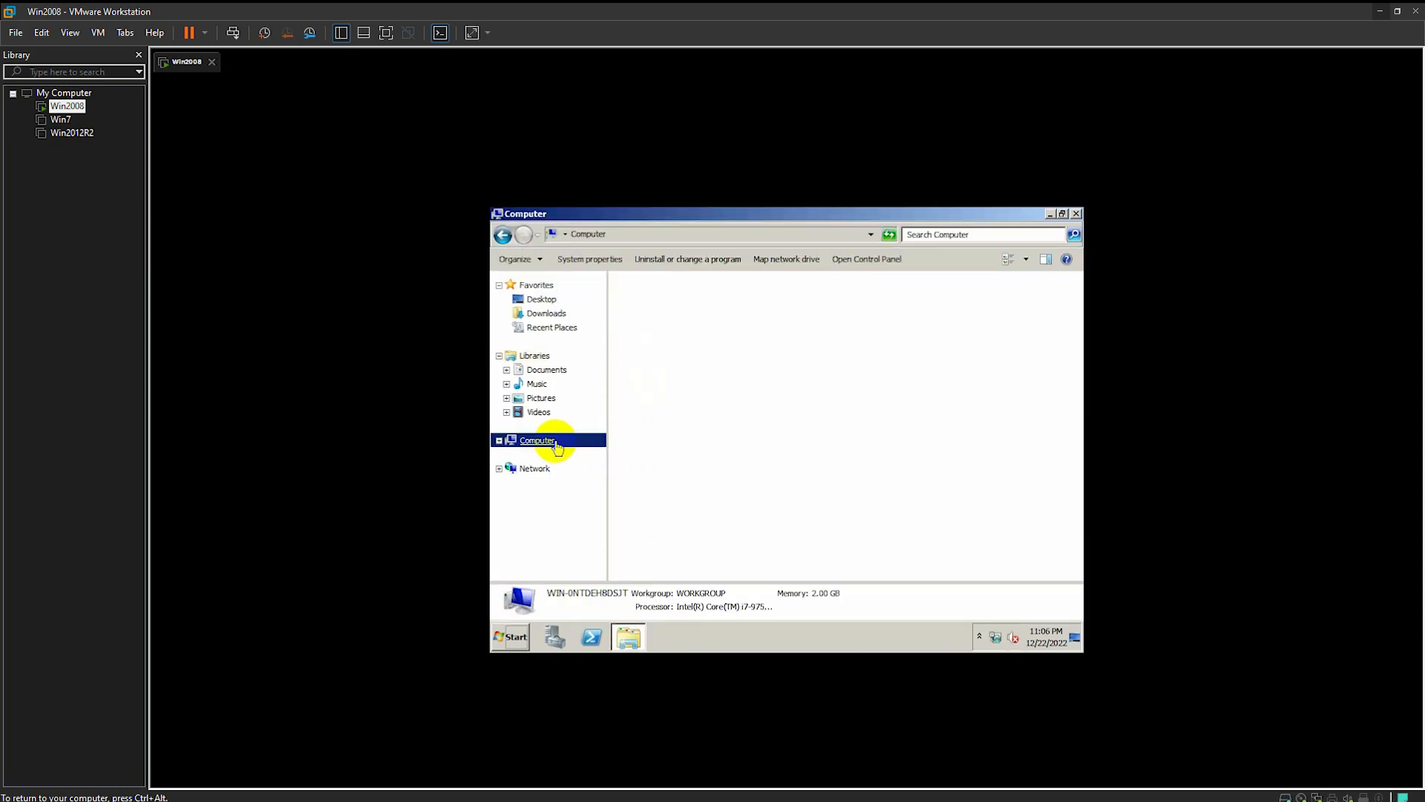
click(538, 440)
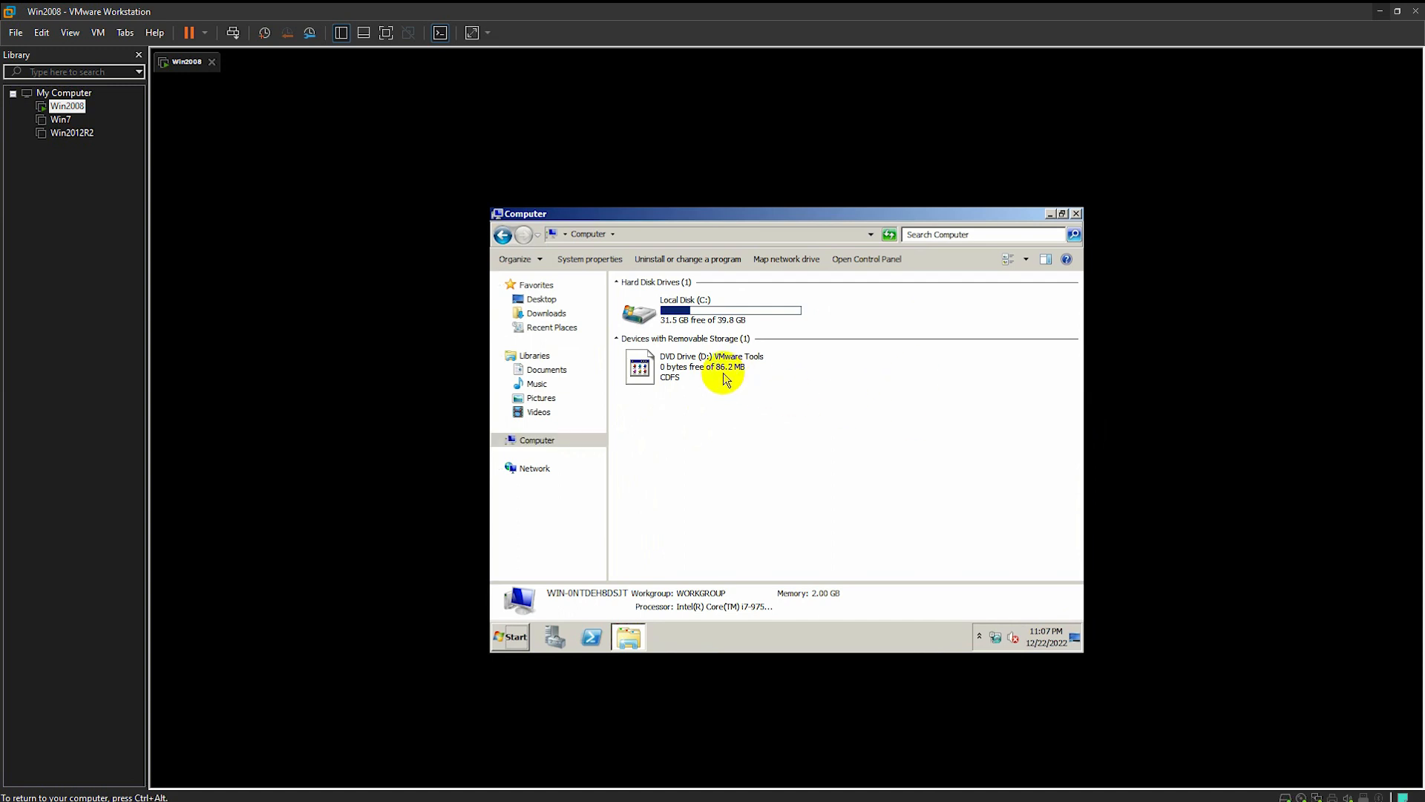
double_click(711, 365)
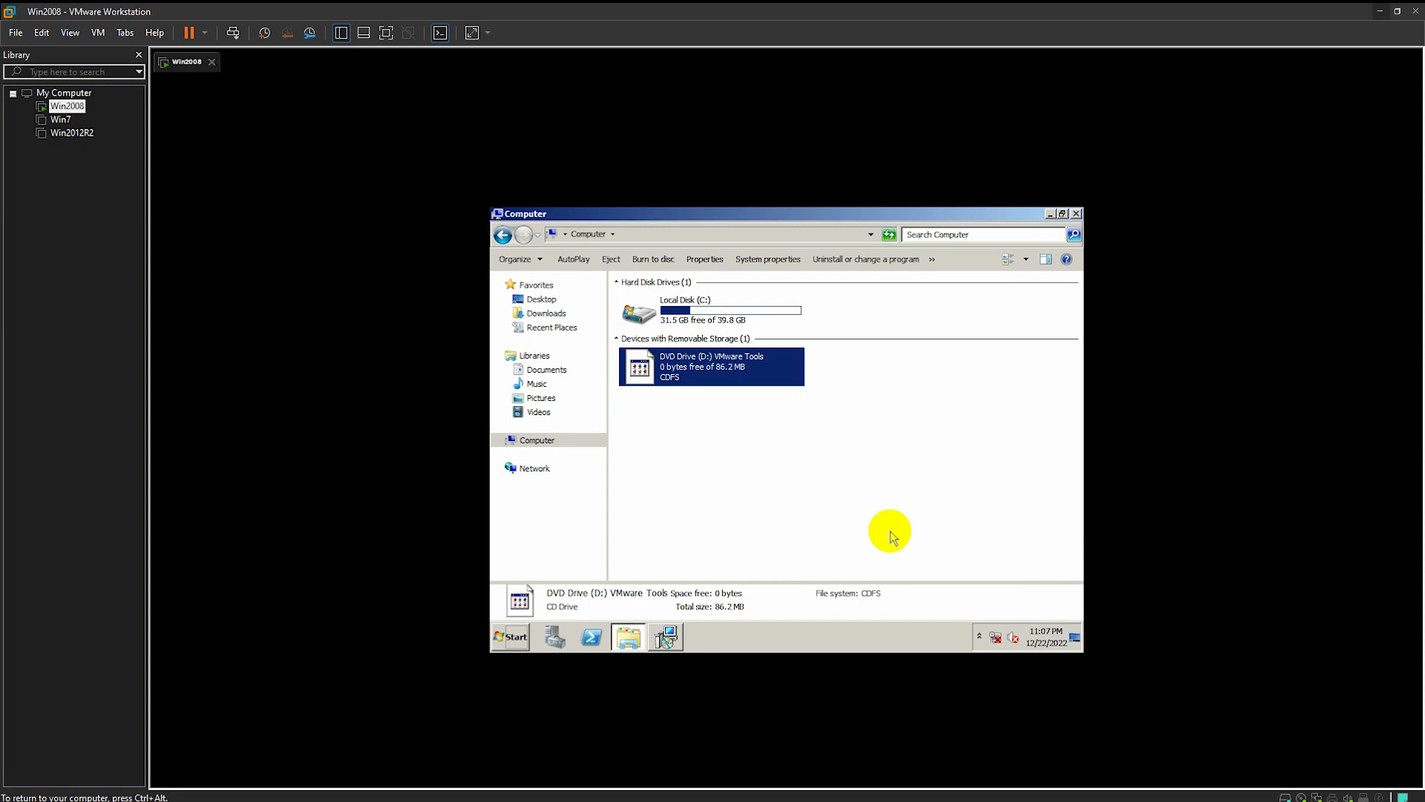
double_click(712, 366)
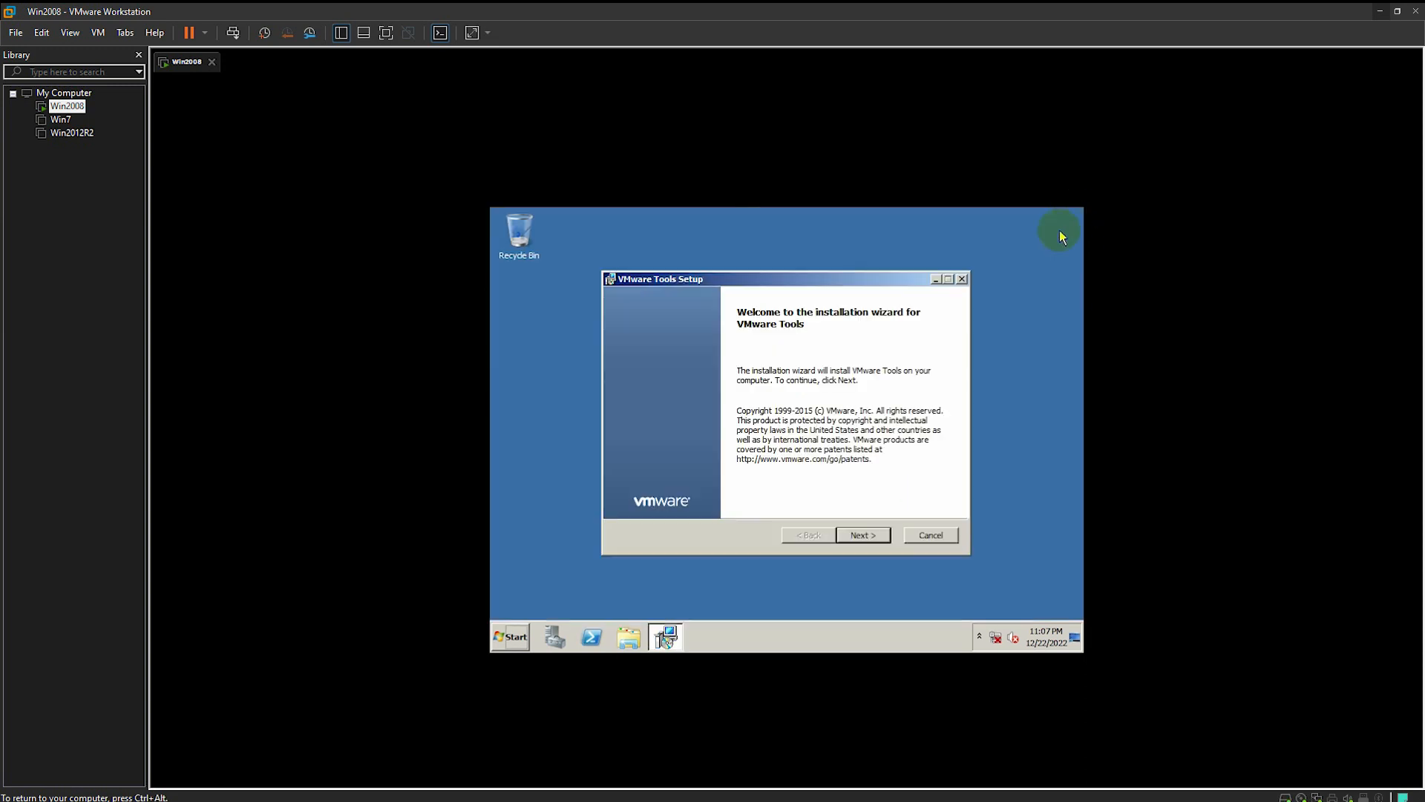
Run the VMware Tools setup with the Complete type through to Finish
click(862, 534)
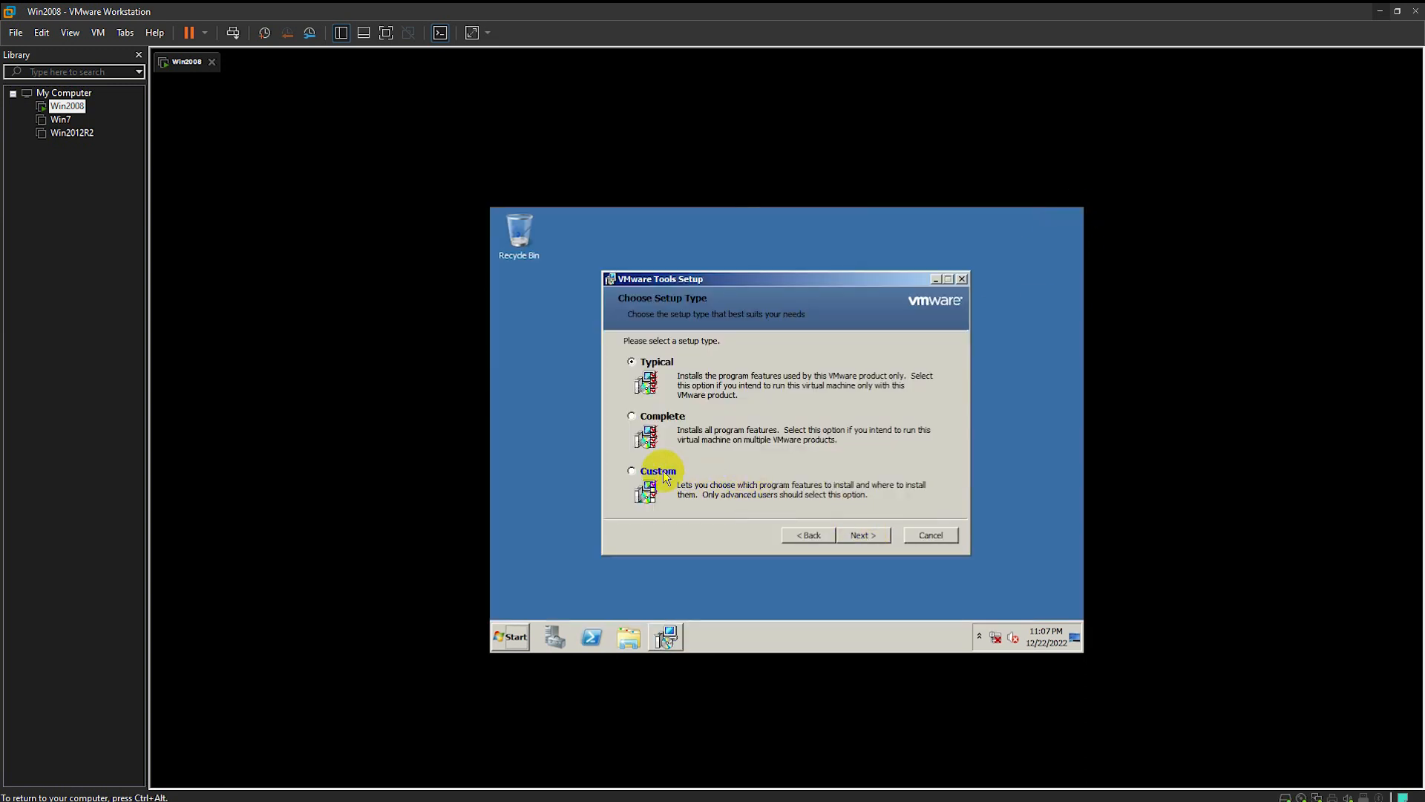
click(633, 416)
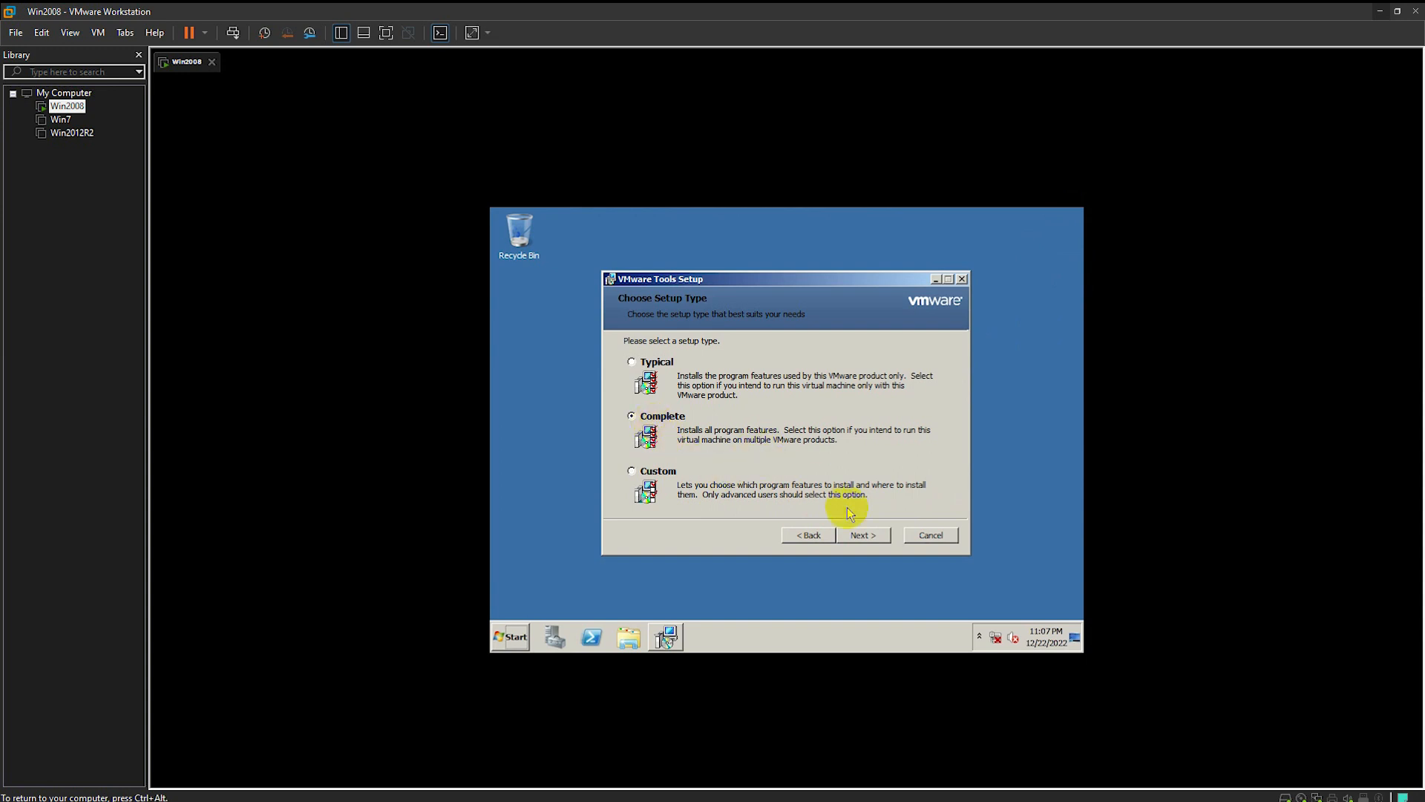
click(860, 534)
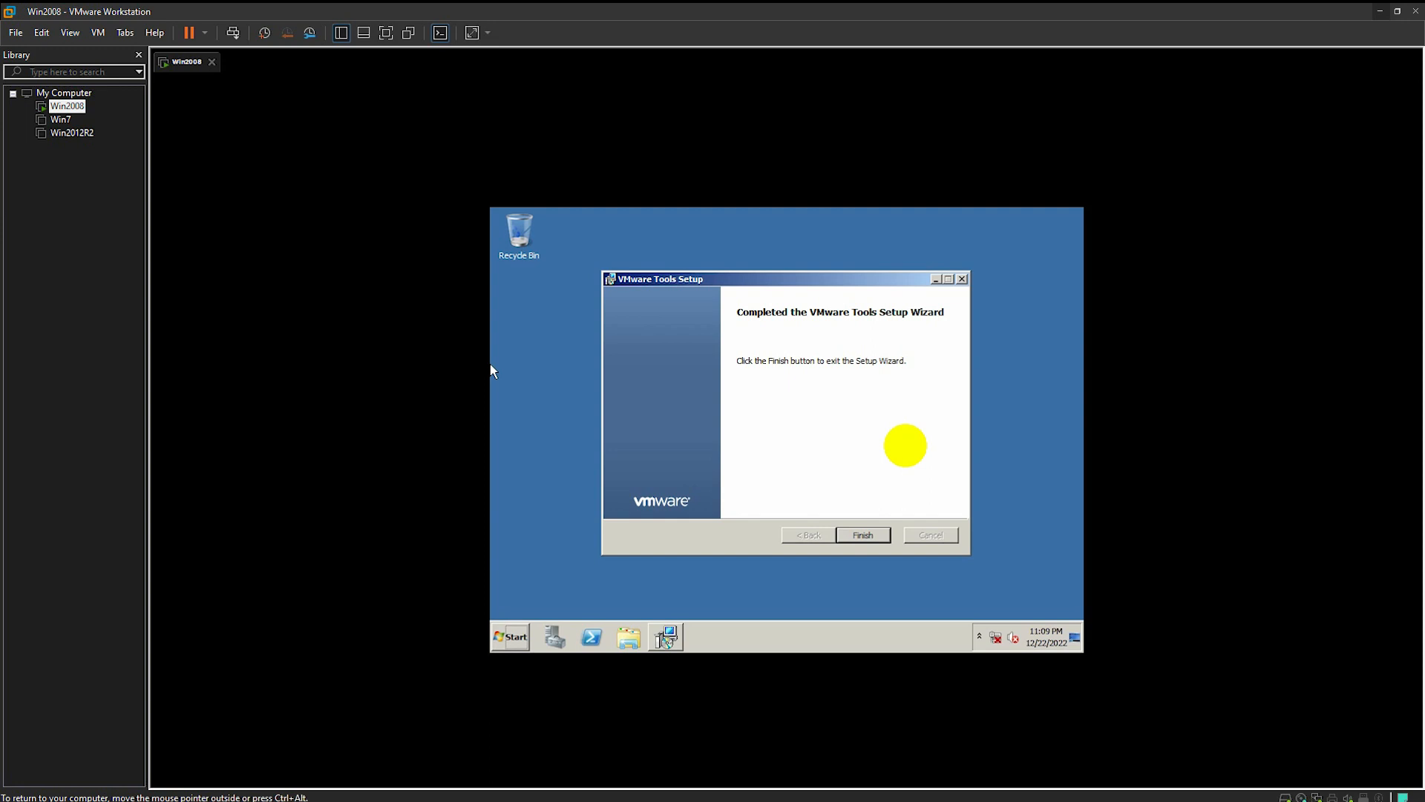
mouse_move(864, 493)
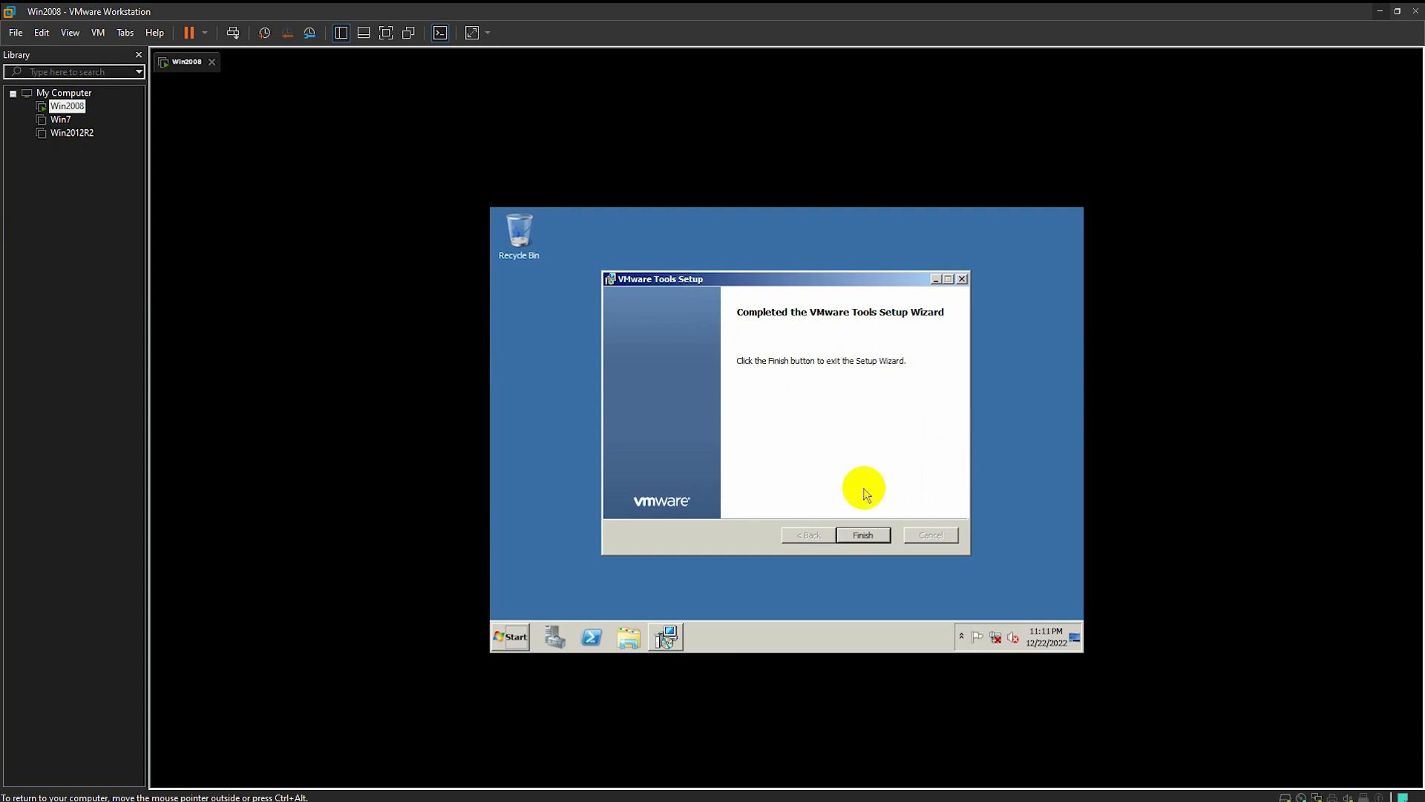
click(861, 534)
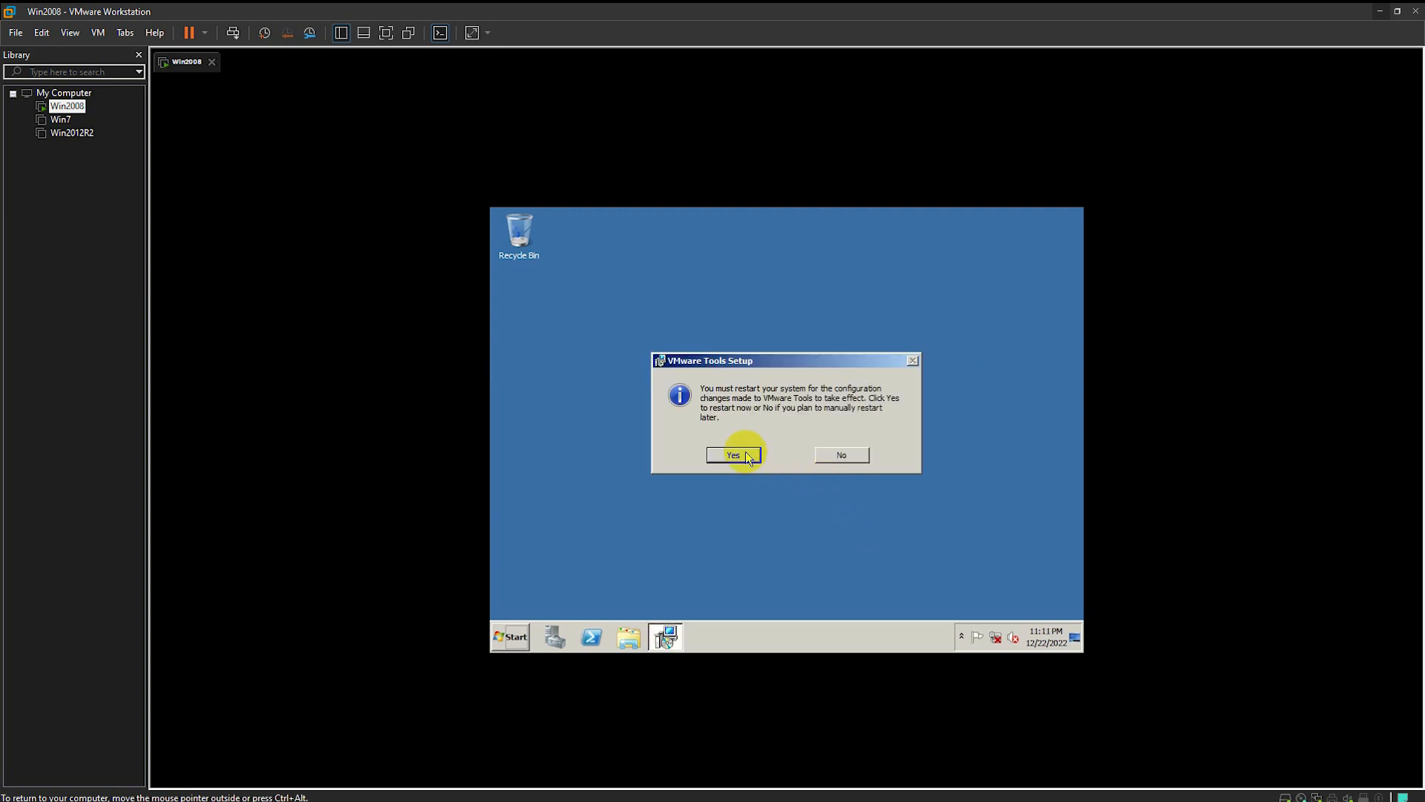
Restart the guest with Yes, then log on again with Ctrl+Alt+Delete and the Administrator password
click(732, 456)
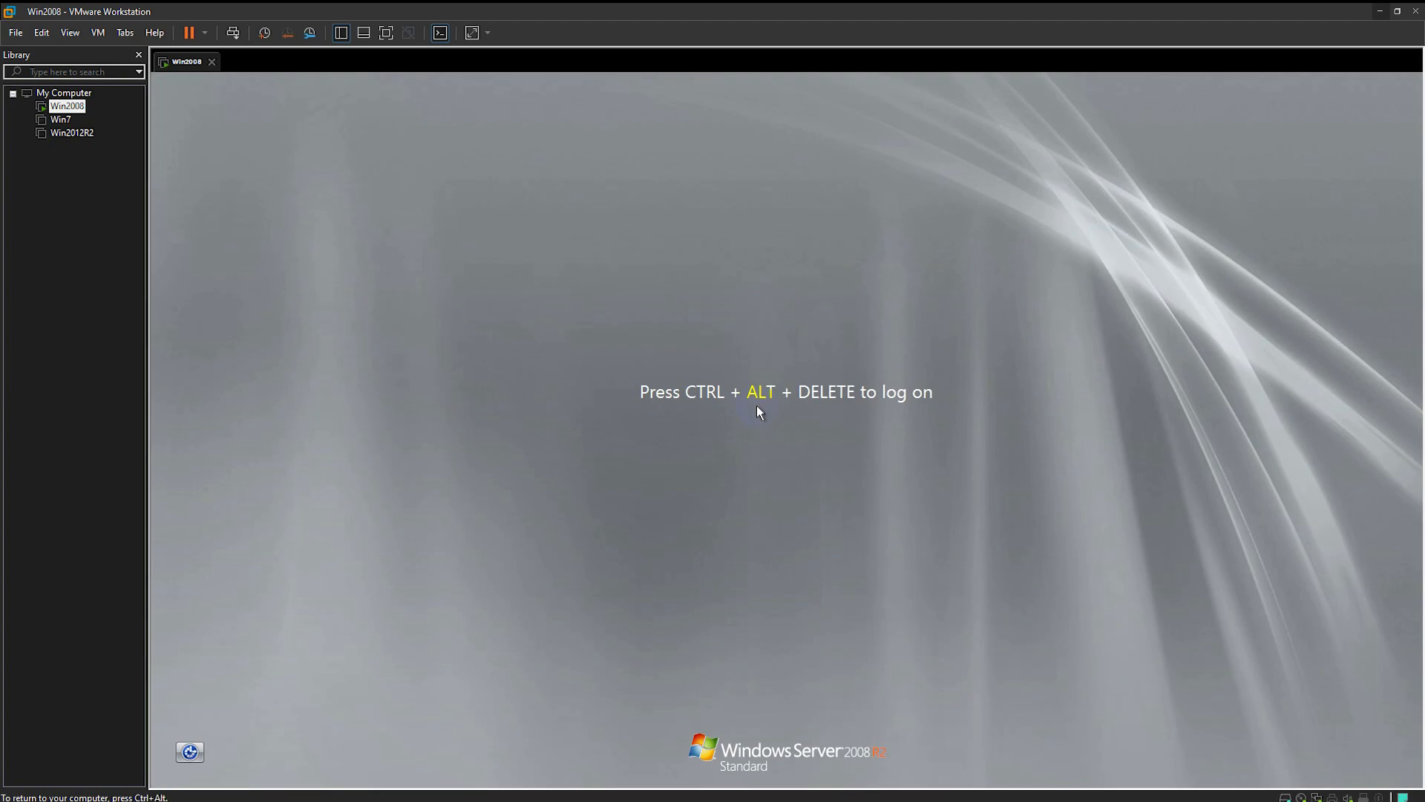
key(ctrl+alt+delete)
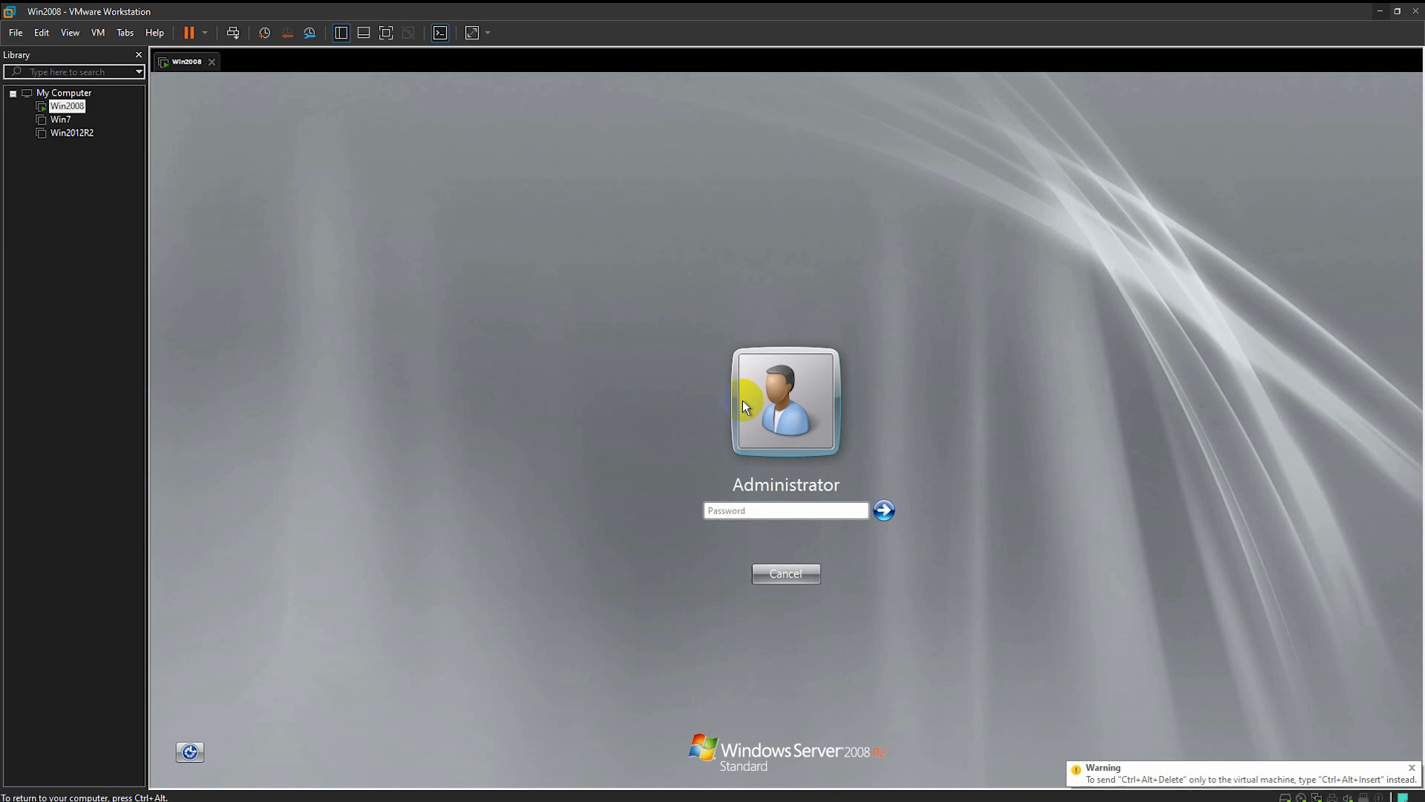
text(**)
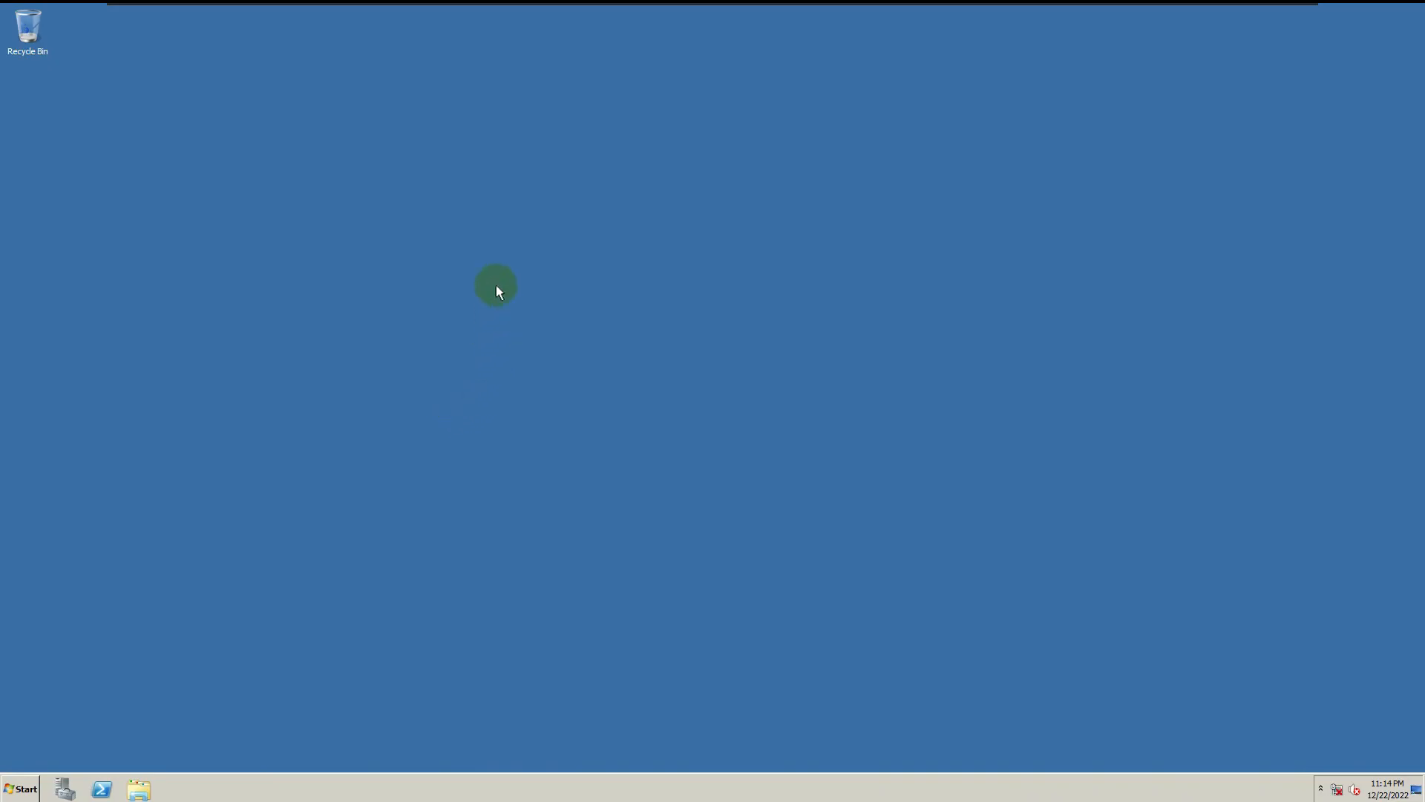
Paste the copied file 'name' onto the Win2008 guest desktop with Ctrl+V
key(ctrl+v)
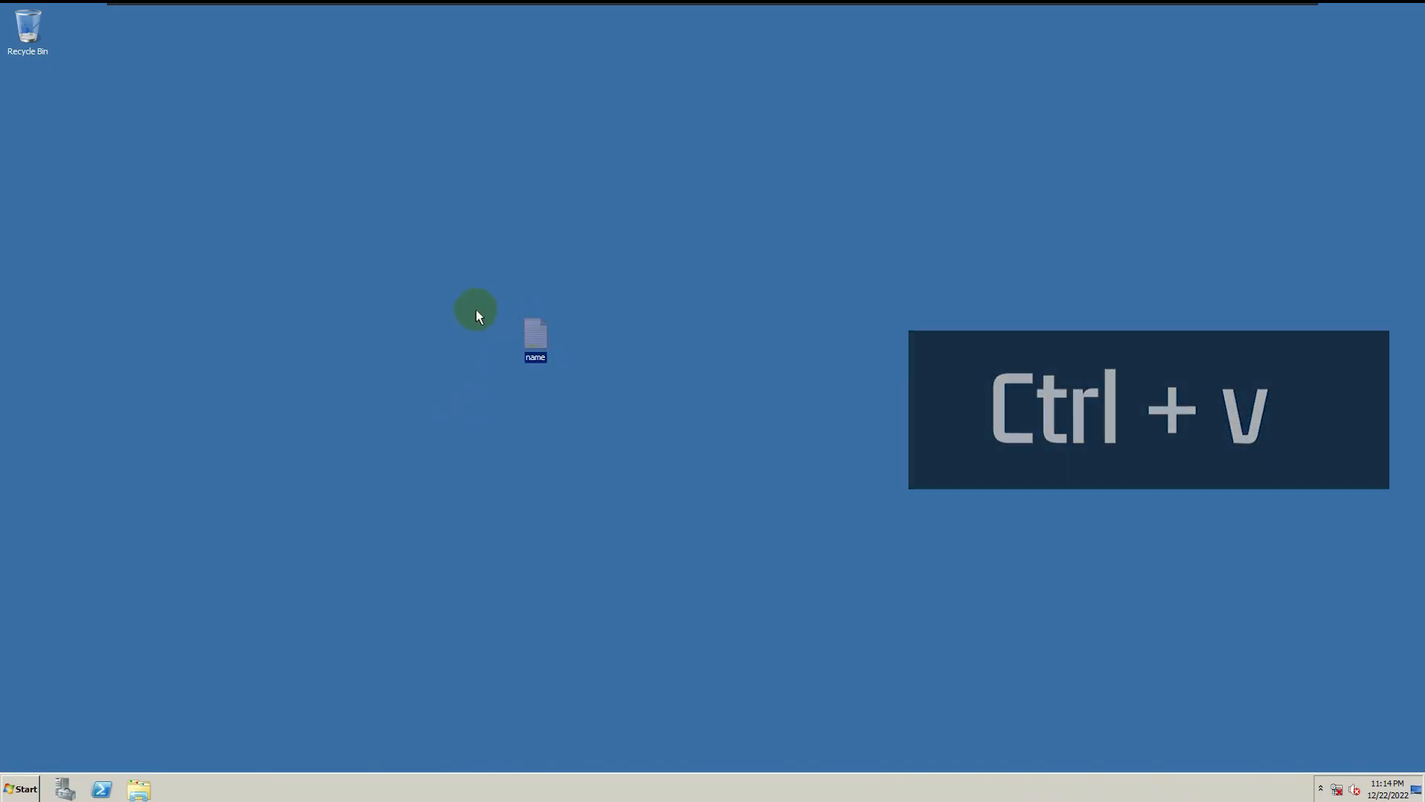
key(ctrl+v)
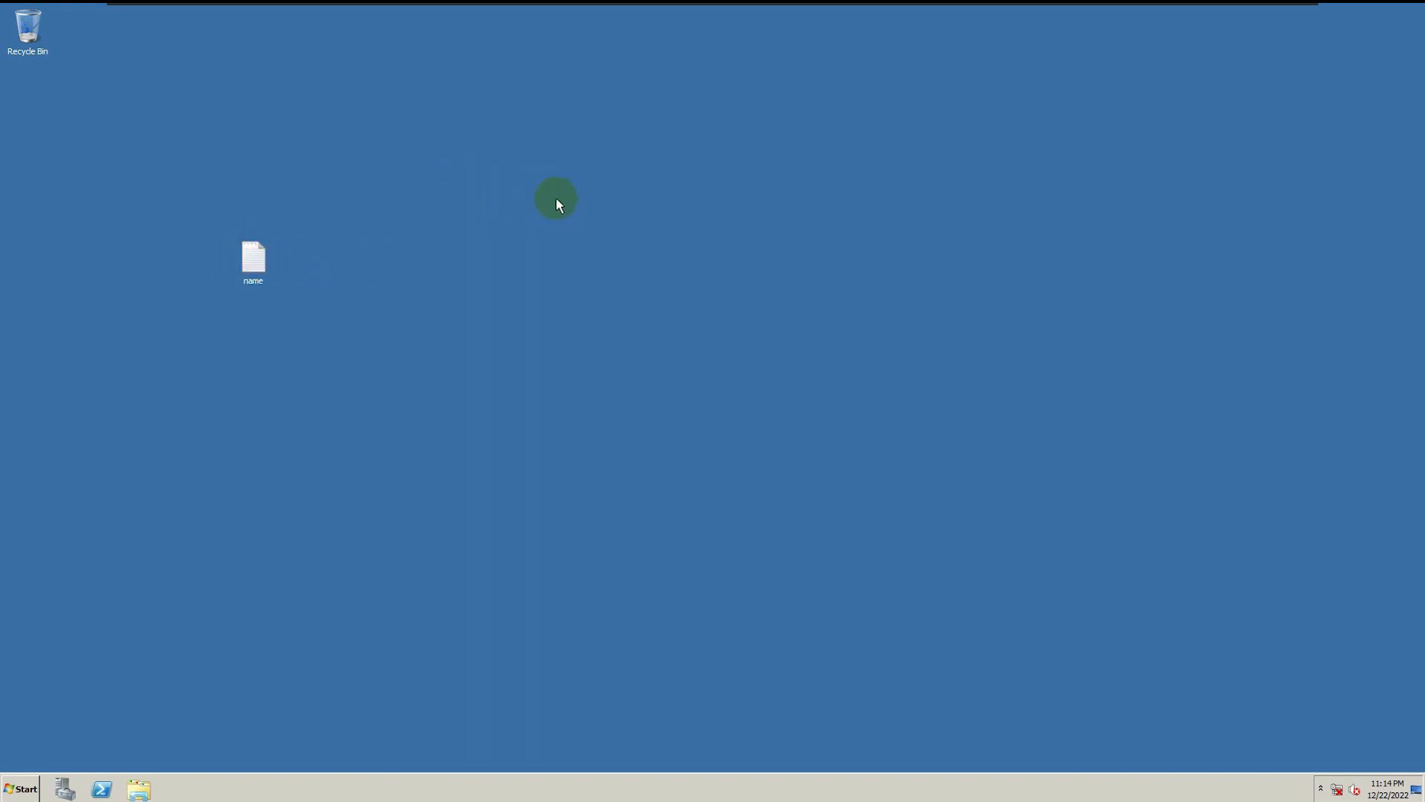
mouse_move(541, 198)
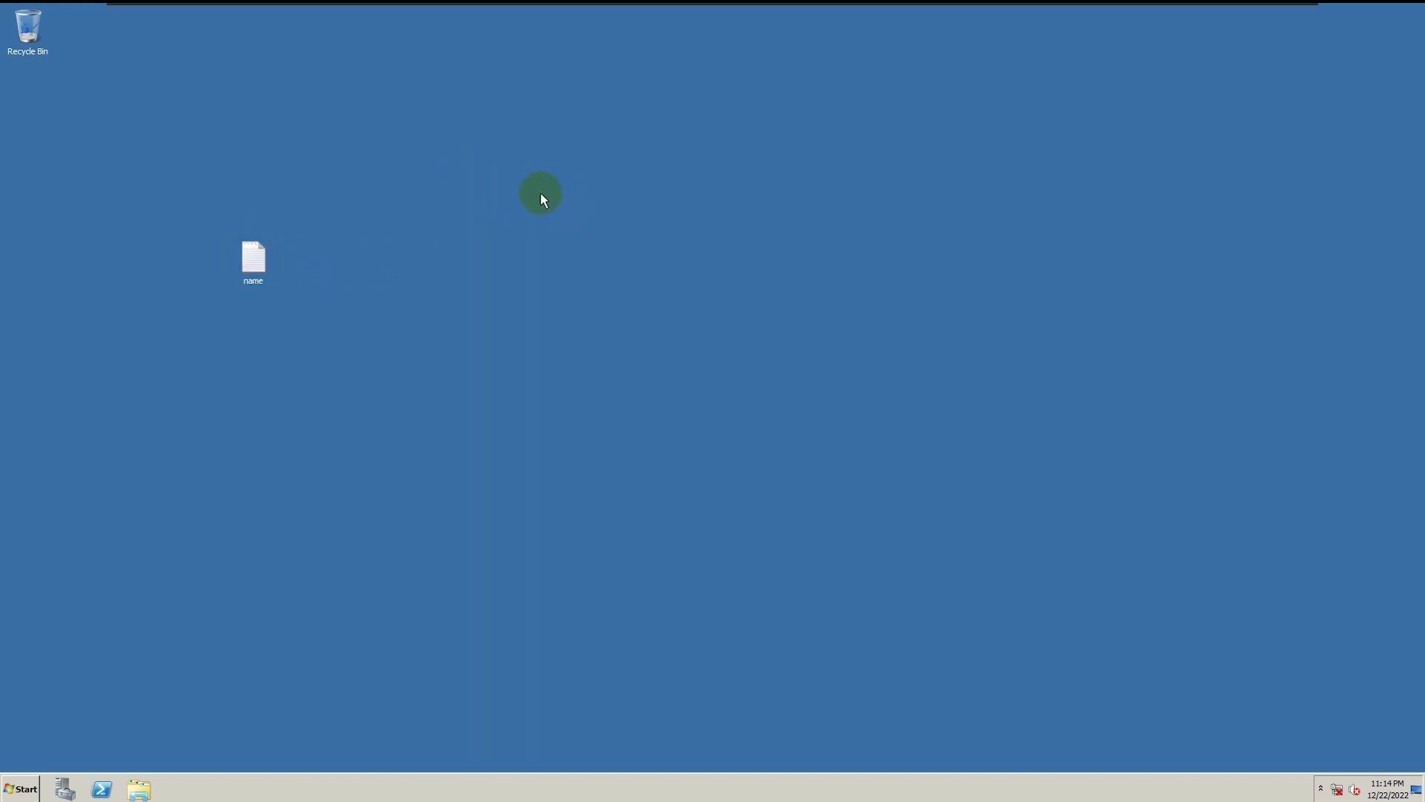
mouse_move(398, 435)
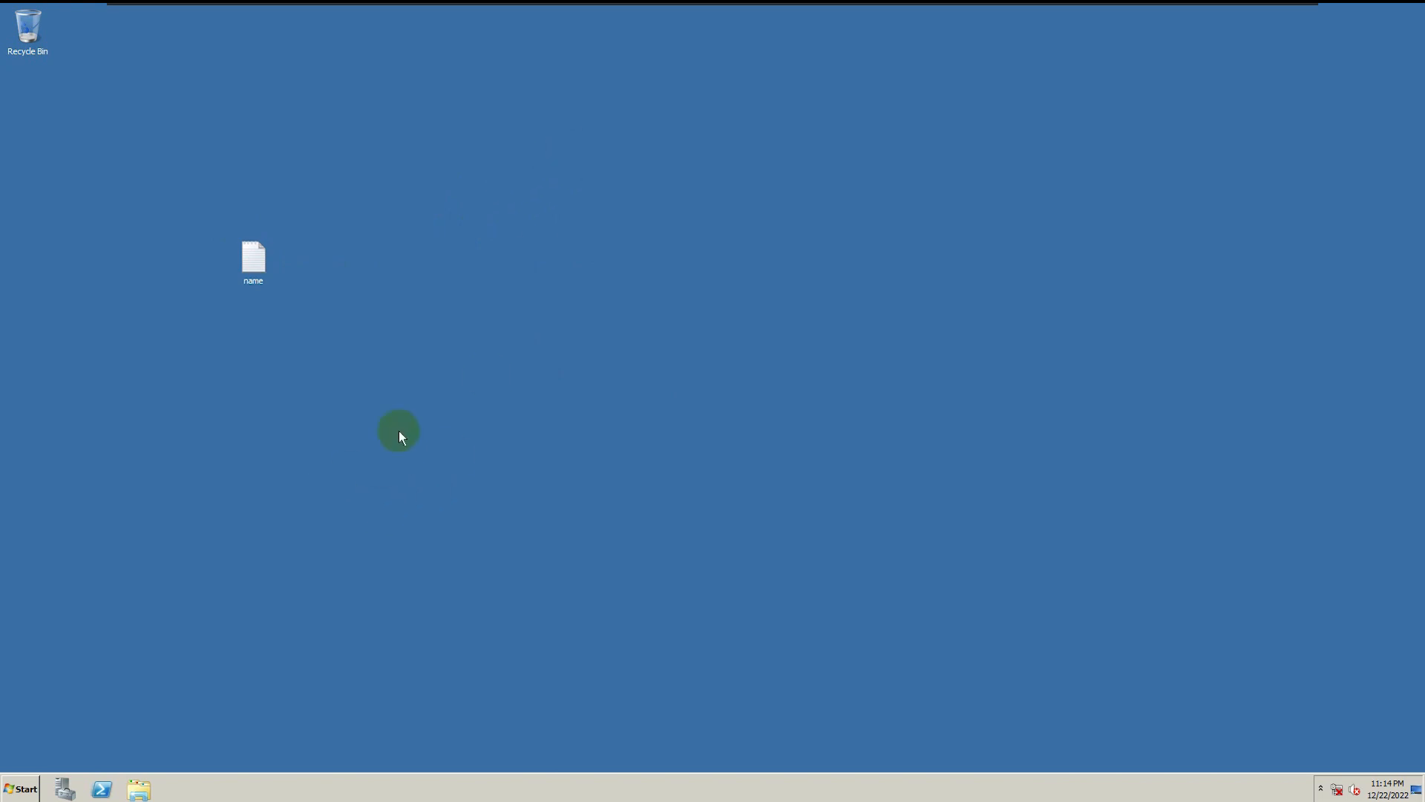
mouse_move(706, 229)
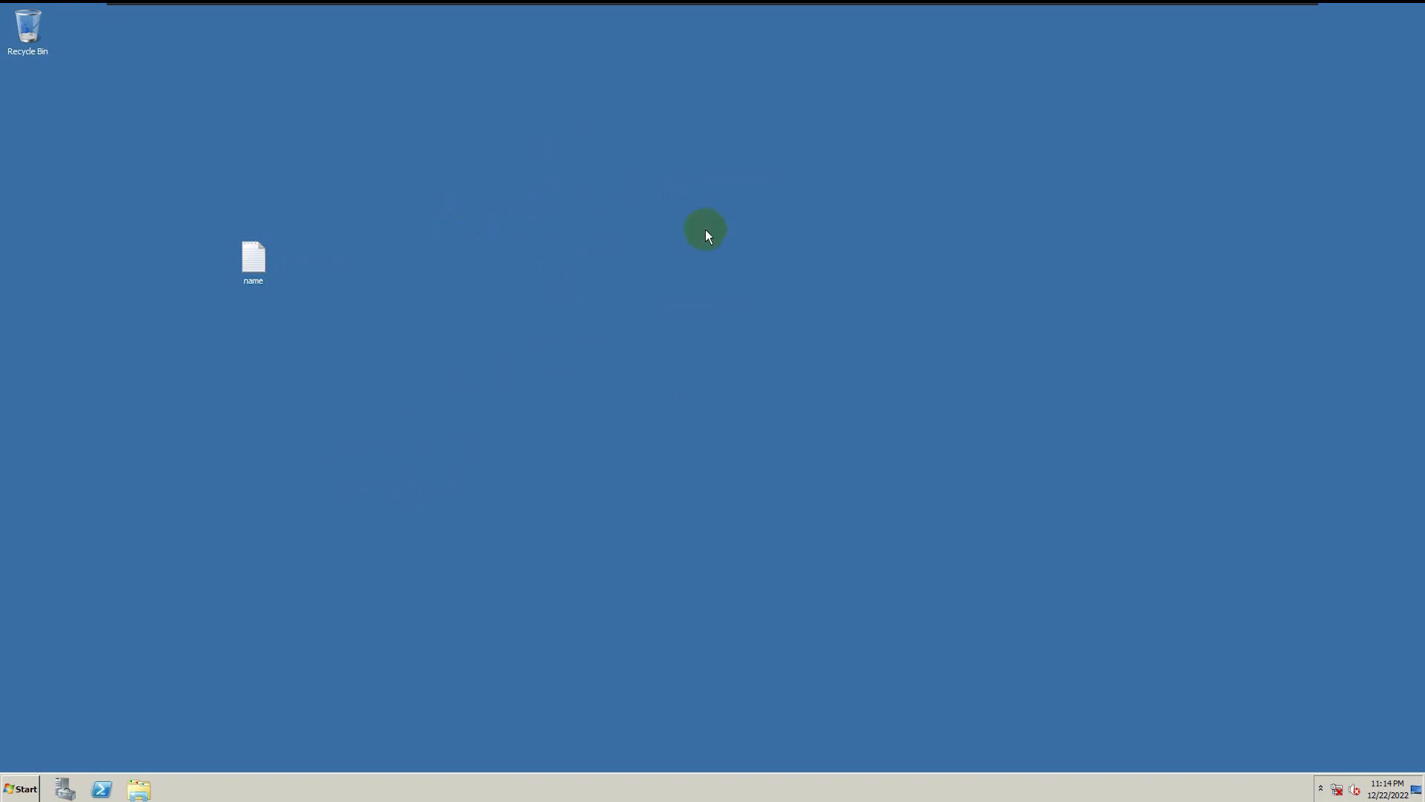